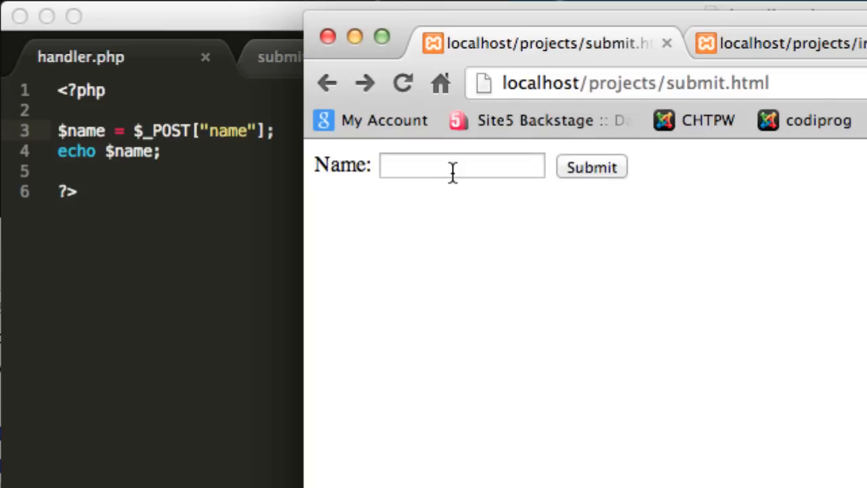
Enter George in the Name field, submit, then go back and resubmit to see George echoed
{"action": "left_click", "coordinate": [400, 166]}
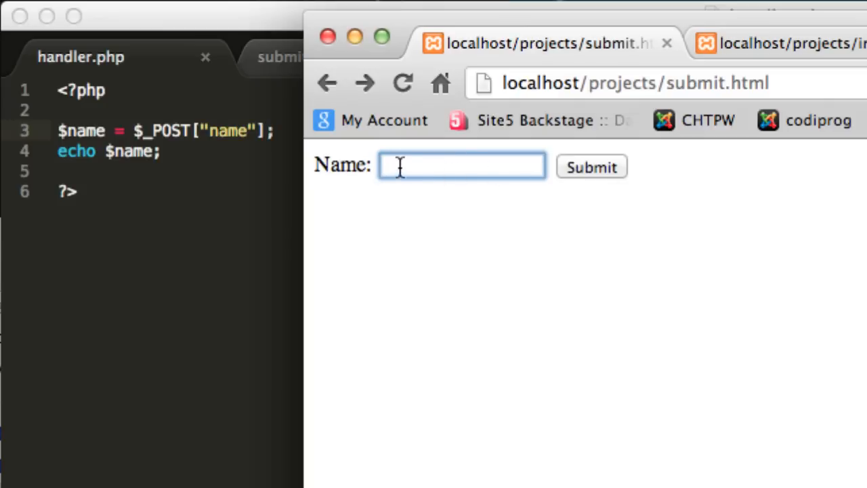
{"action": "mouse_move", "coordinate": [416, 166]}
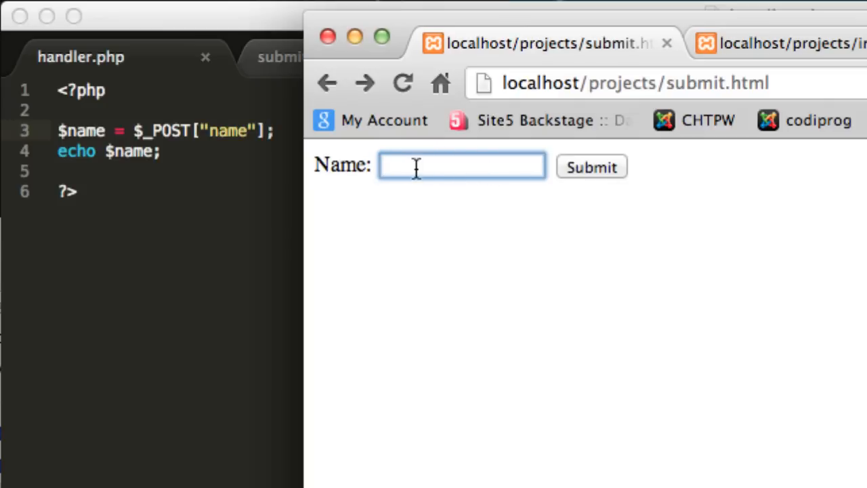
{"action": "mouse_move", "coordinate": [417, 162]}
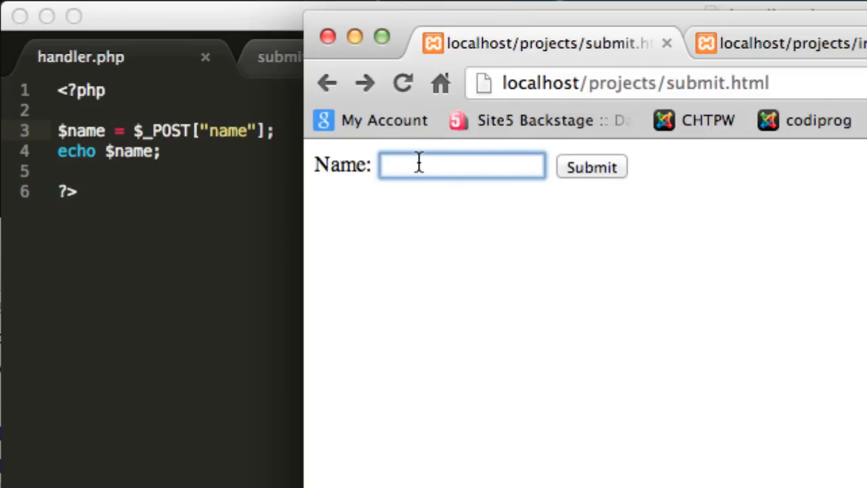
{"action": "type", "text": "George"}
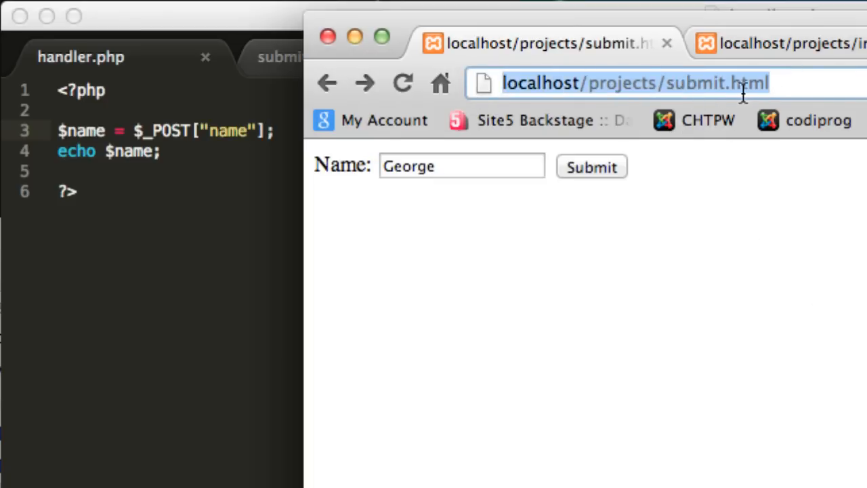
{"action": "mouse_move", "coordinate": [764, 263]}
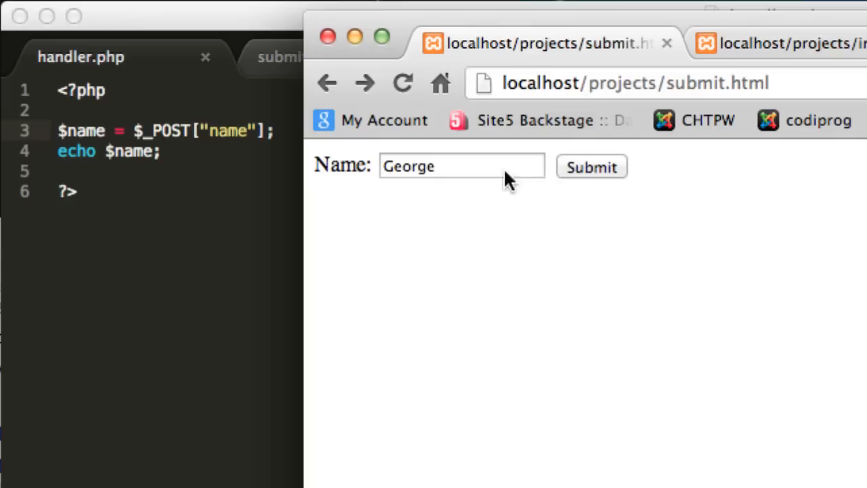
{"action": "left_click", "coordinate": [592, 167]}
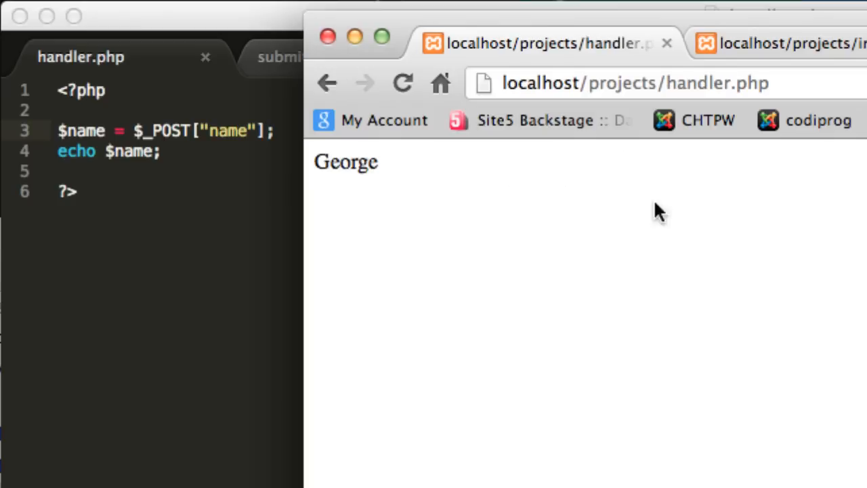
{"action": "double_click", "coordinate": [344, 161]}
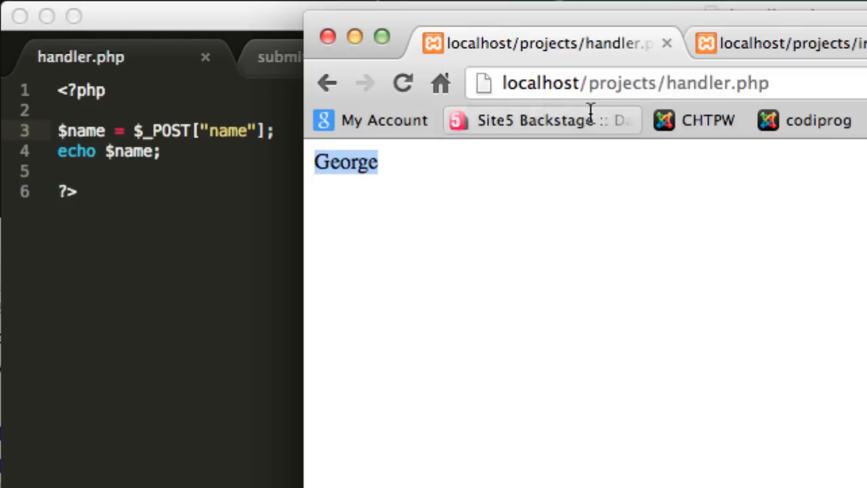
{"action": "mouse_move", "coordinate": [297, 166]}
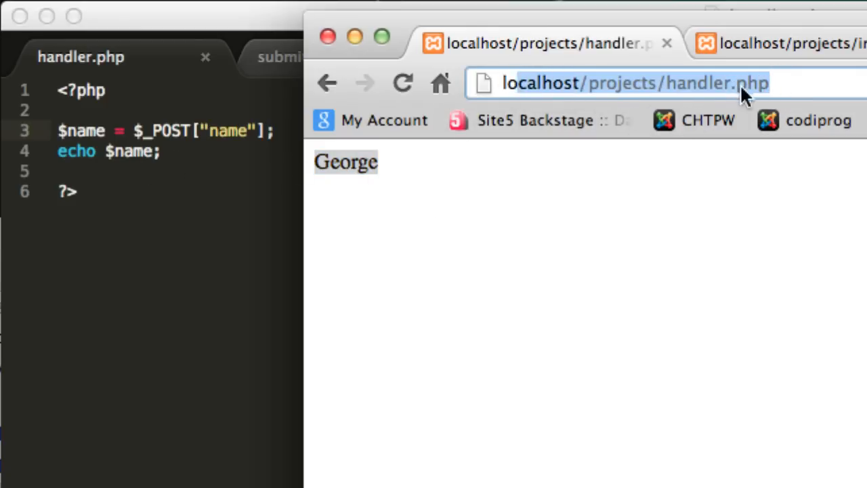
{"action": "left_click", "coordinate": [329, 84]}
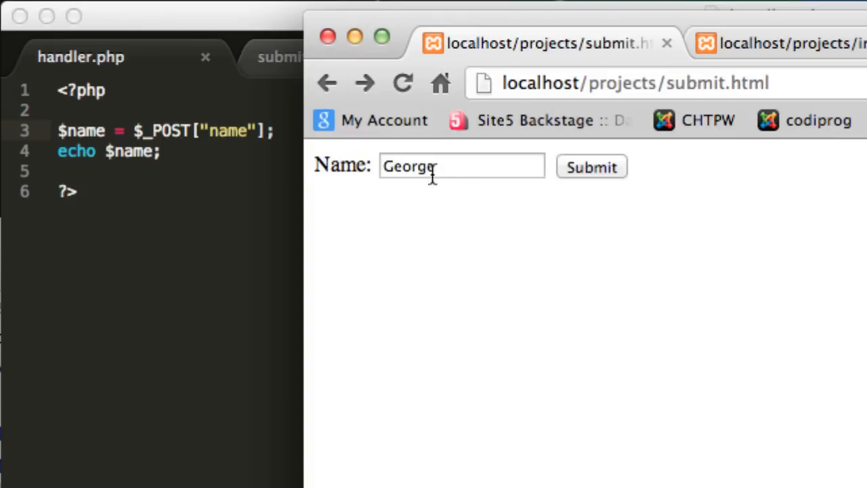
{"action": "left_click", "coordinate": [591, 167]}
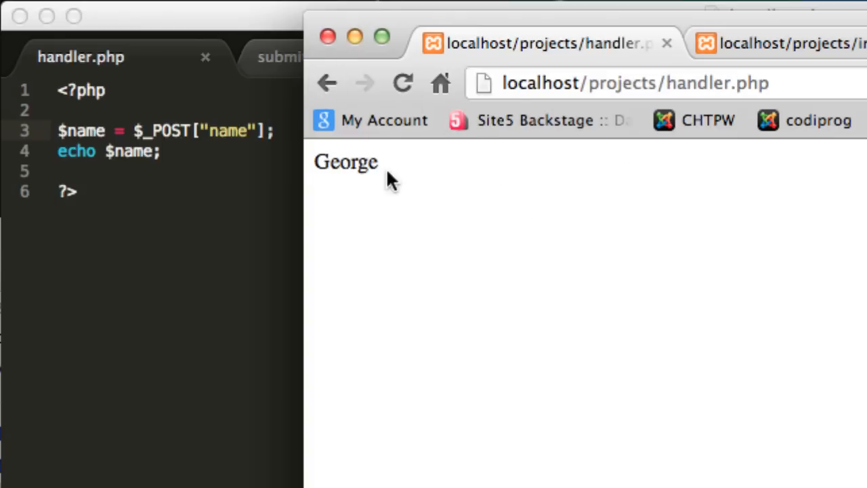
{"action": "mouse_move", "coordinate": [509, 189]}
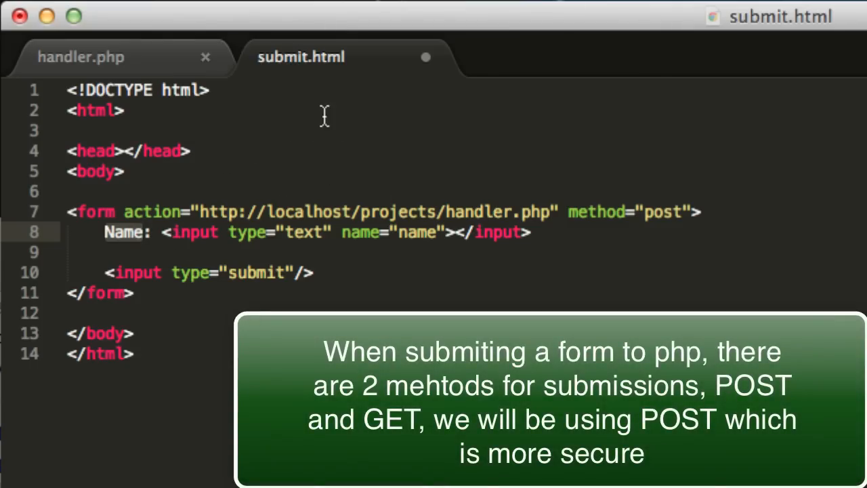
{"action": "mouse_move", "coordinate": [129, 233]}
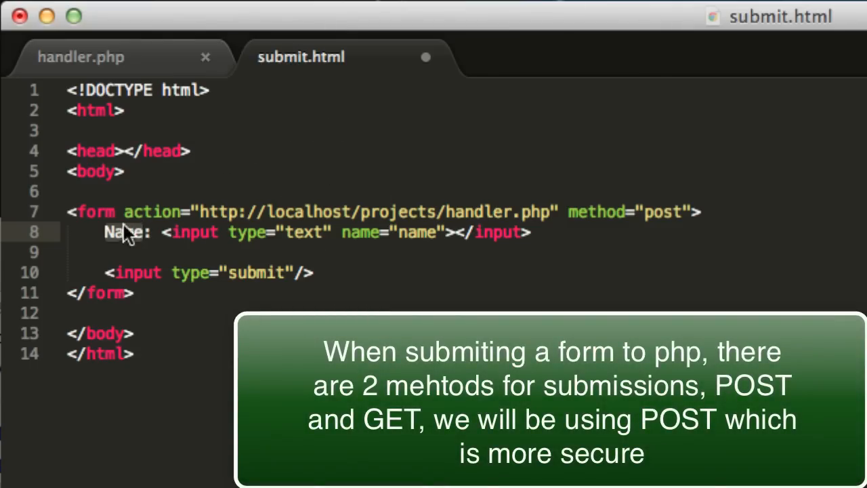
{"action": "mouse_move", "coordinate": [213, 211]}
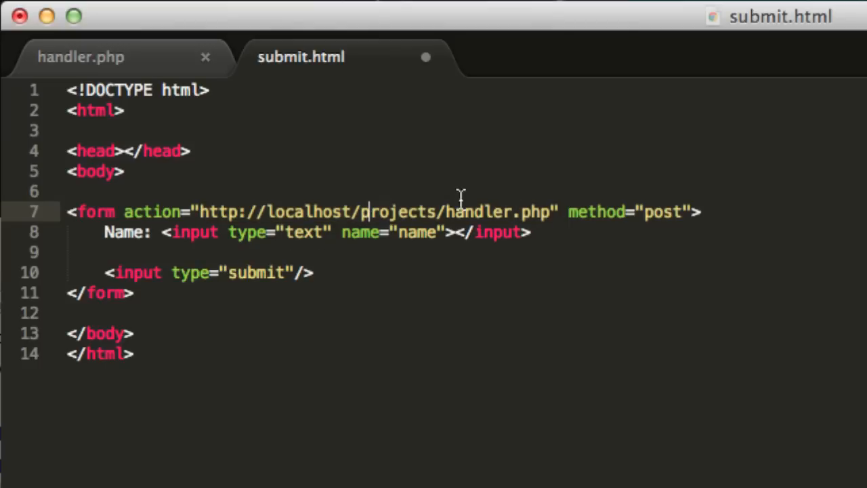
{"action": "mouse_move", "coordinate": [554, 211]}
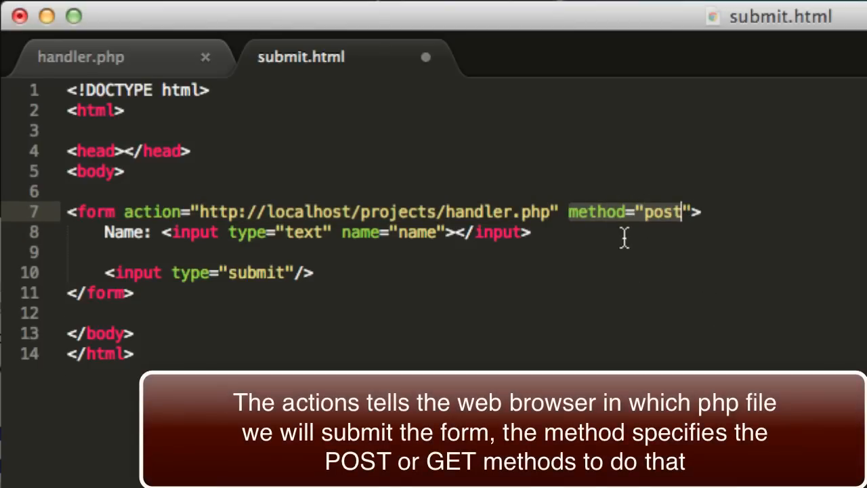
{"action": "mouse_move", "coordinate": [662, 230]}
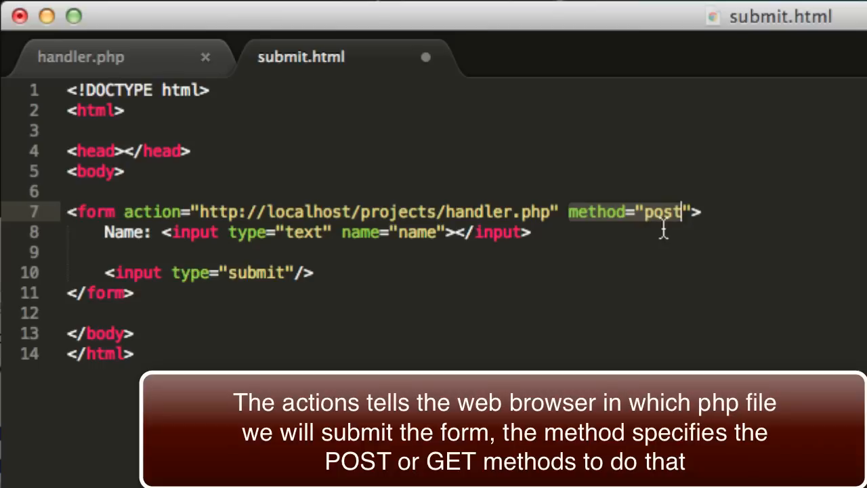
{"action": "mouse_move", "coordinate": [653, 233]}
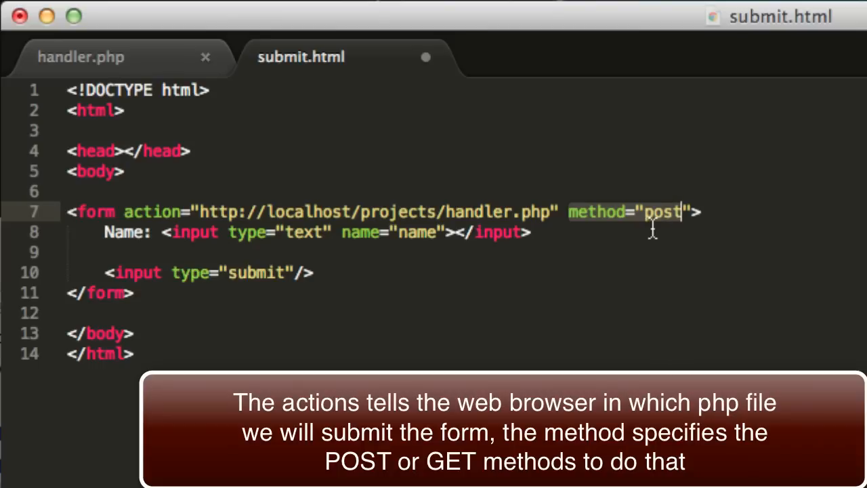
{"action": "mouse_move", "coordinate": [669, 230]}
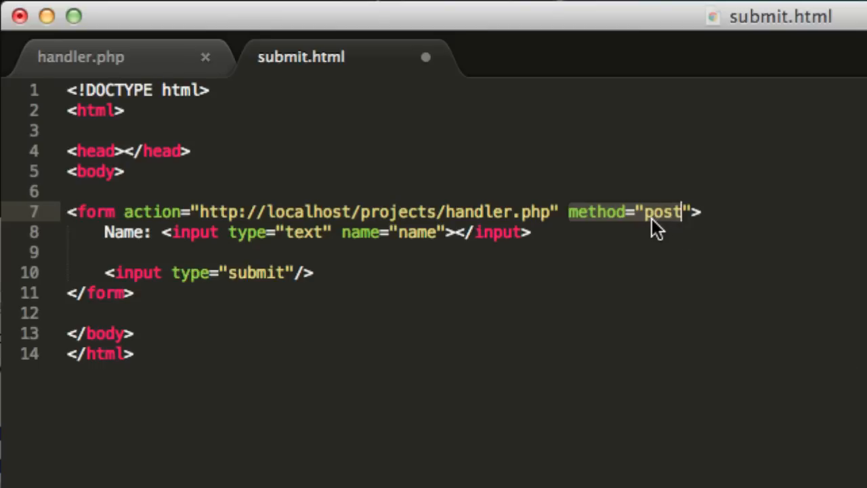
Change the form's method value to get and then back to post
{"action": "left_click", "coordinate": [651, 211]}
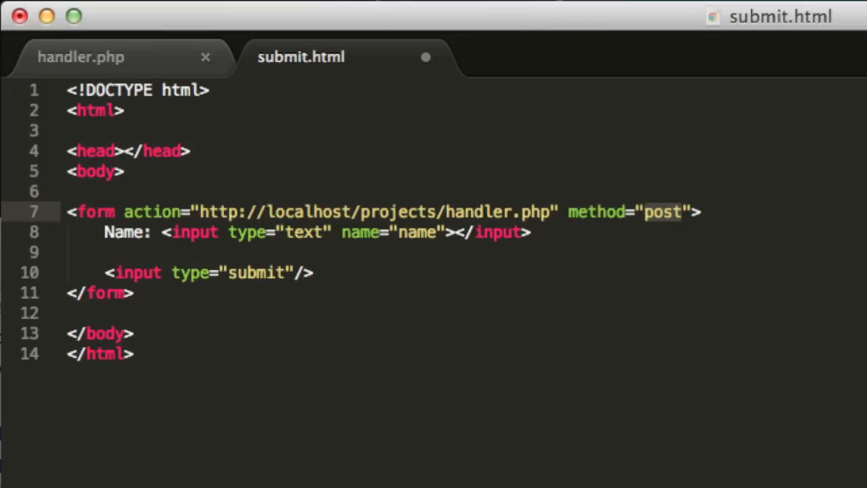
{"action": "type", "text": "get"}
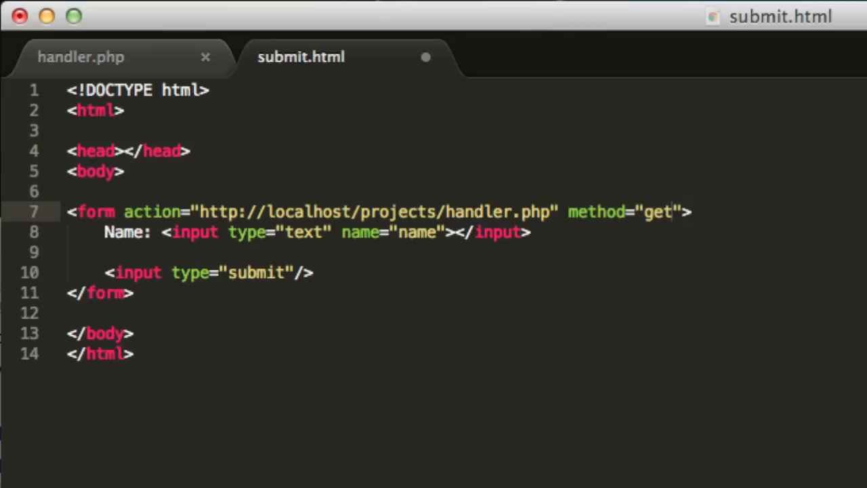
{"action": "type", "text": "post"}
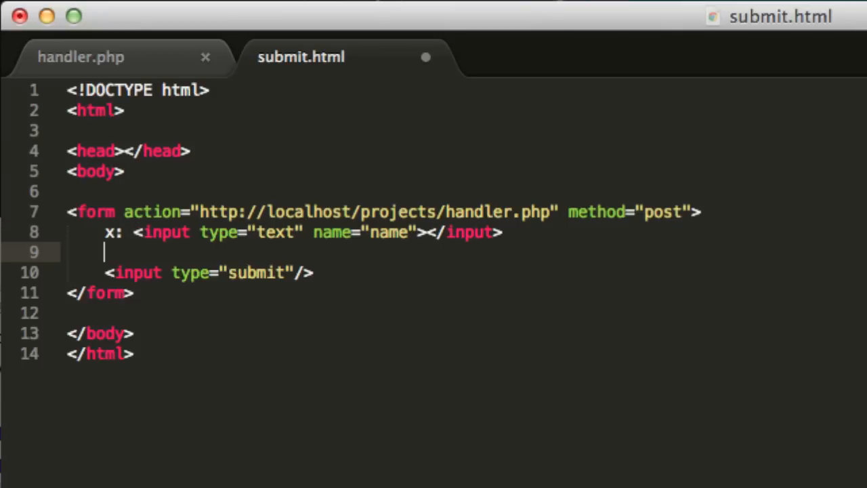
Name the first field x and add a y: label with a text input named y
{"action": "type", "text": "y:"}
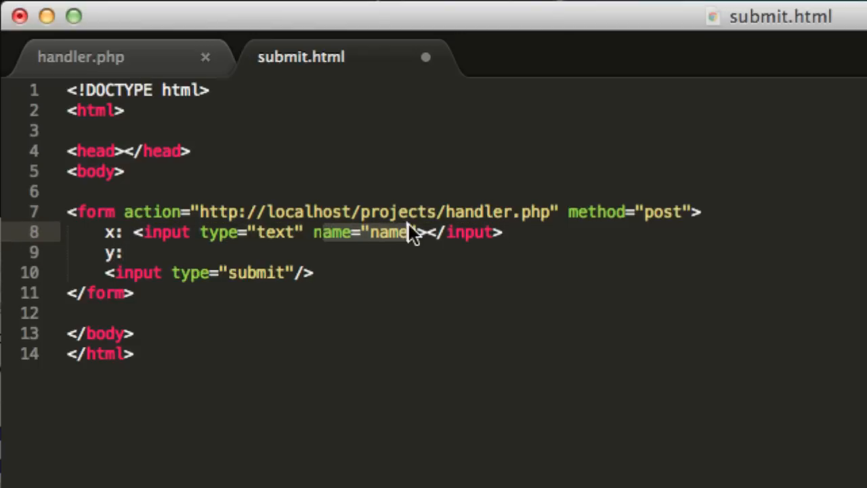
{"action": "key", "text": "Backspace"}
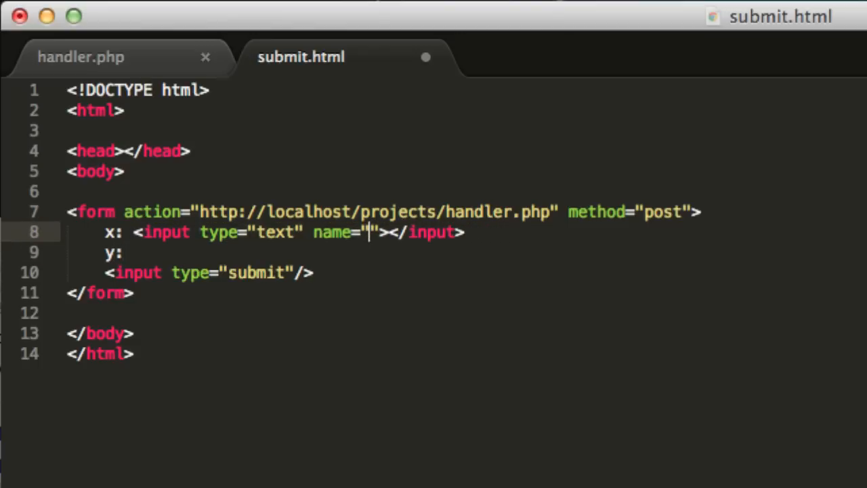
{"action": "type", "text": "x"}
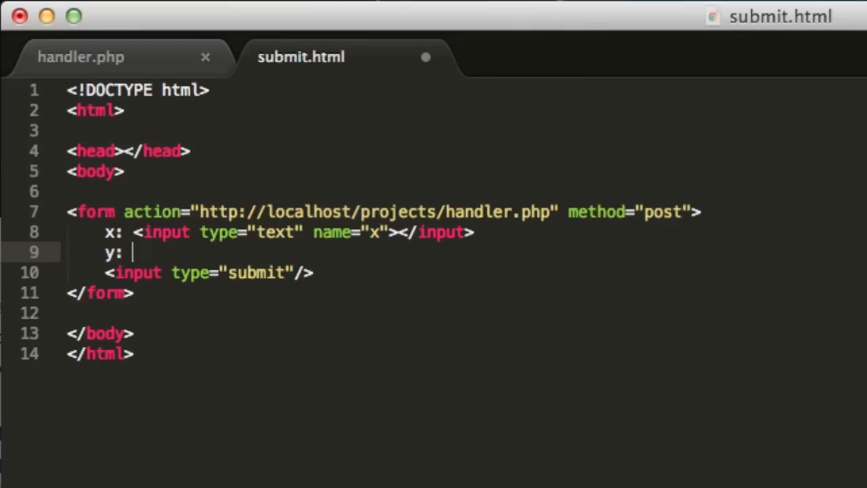
{"action": "type", "text": "<input t"}
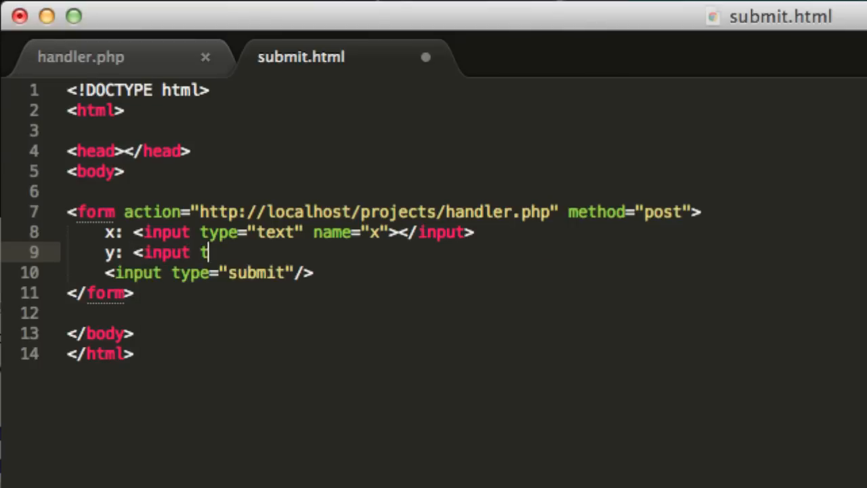
{"action": "type", "text": "ype=\"tex"}
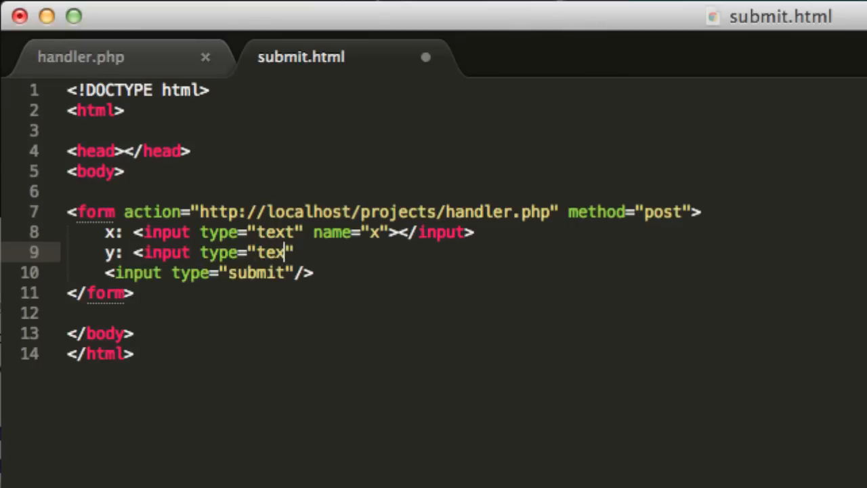
{"action": "type", "text": "t\" nam"}
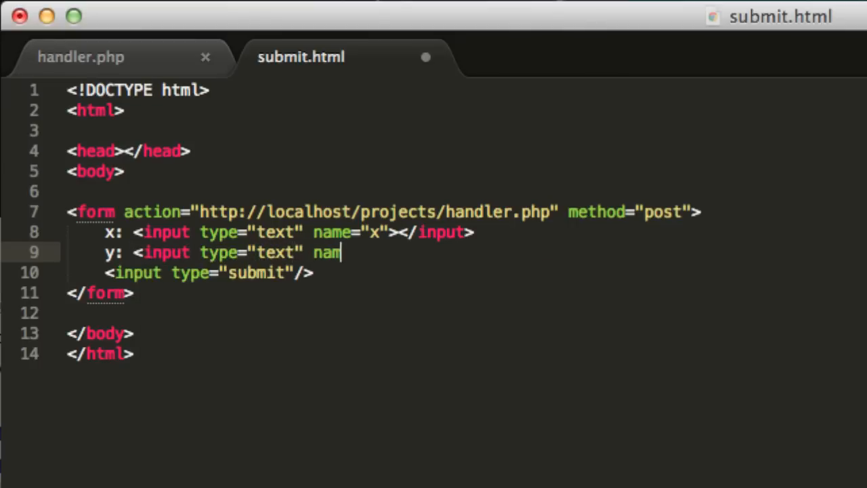
{"action": "type", "text": "e=\"y\""}
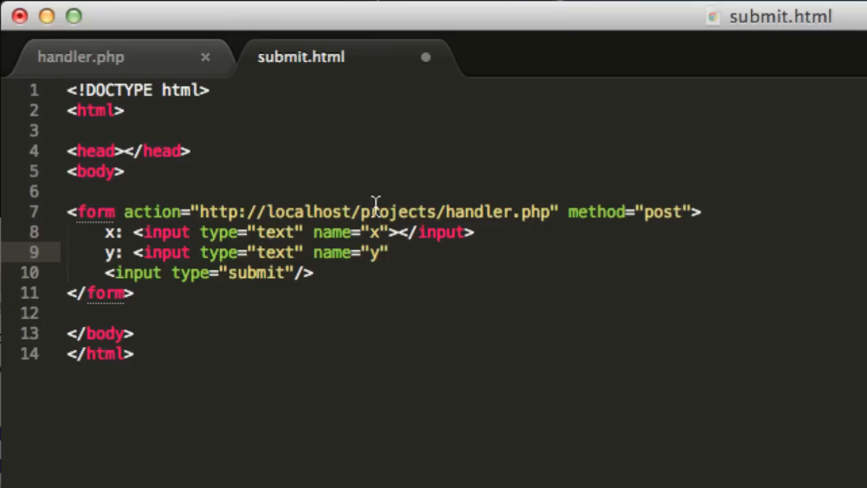
{"action": "type", "text": "<"}
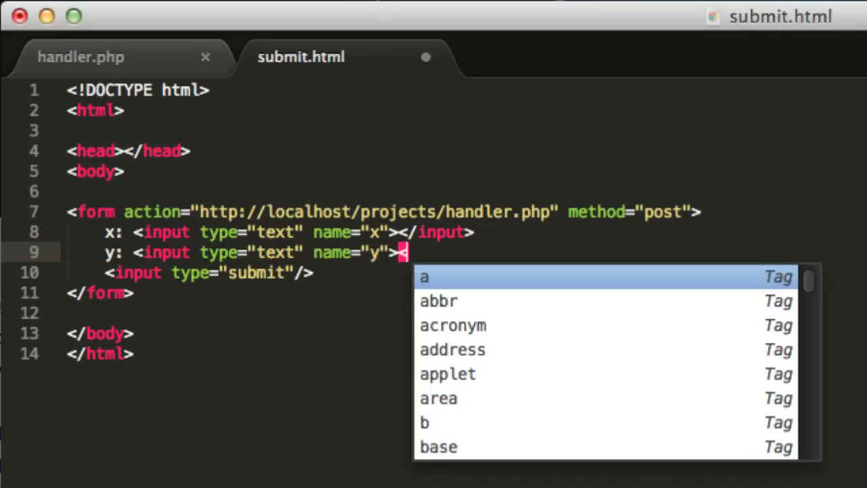
{"action": "type", "text": "/inp"}
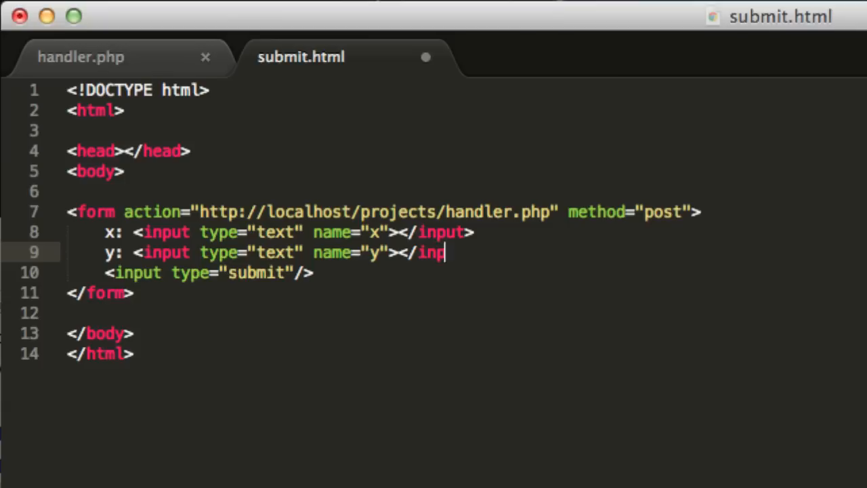
{"action": "type", "text": "ut>"}
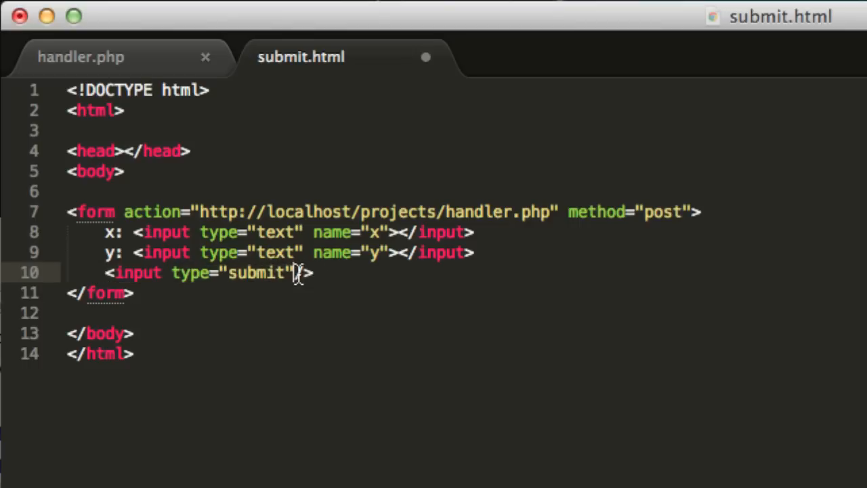
Add value="submit" to the submit input before its closing />
{"action": "type", "text": "/"}
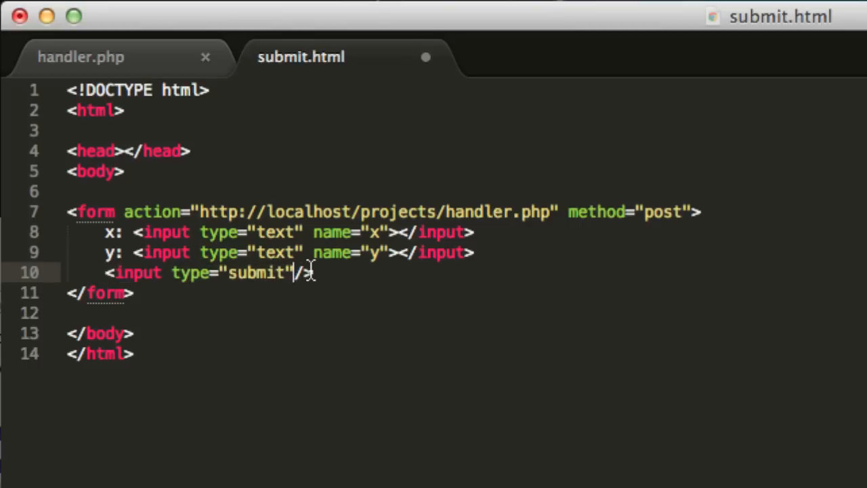
{"action": "type", "text": "val"}
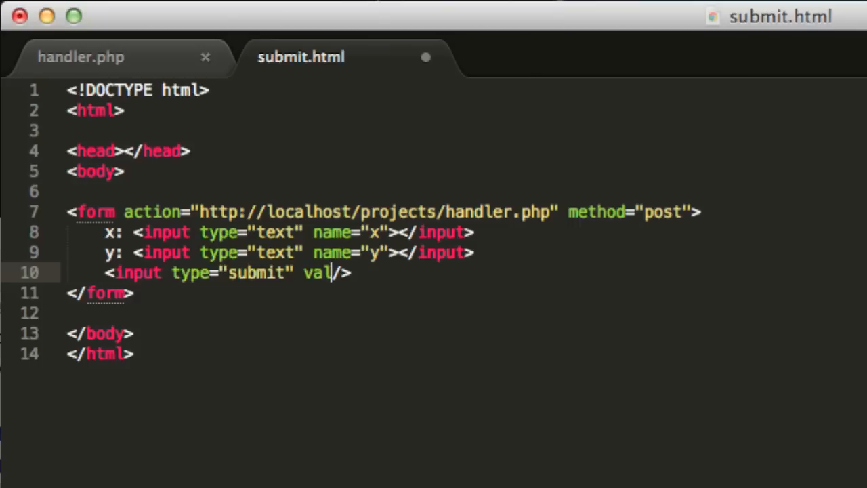
{"action": "type", "text": "ue=\"sub"}
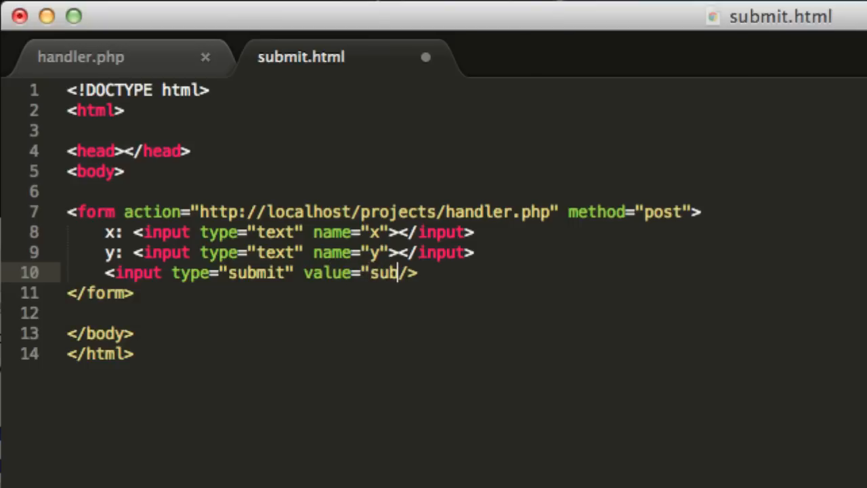
{"action": "type", "text": "mit"}
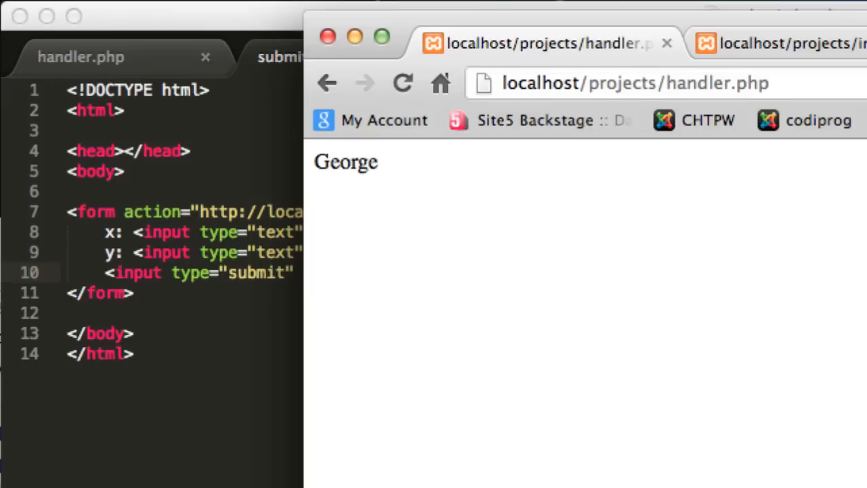
Go back to submit.html in Chrome and reload it to show the x/y form
{"action": "left_click", "coordinate": [326, 83]}
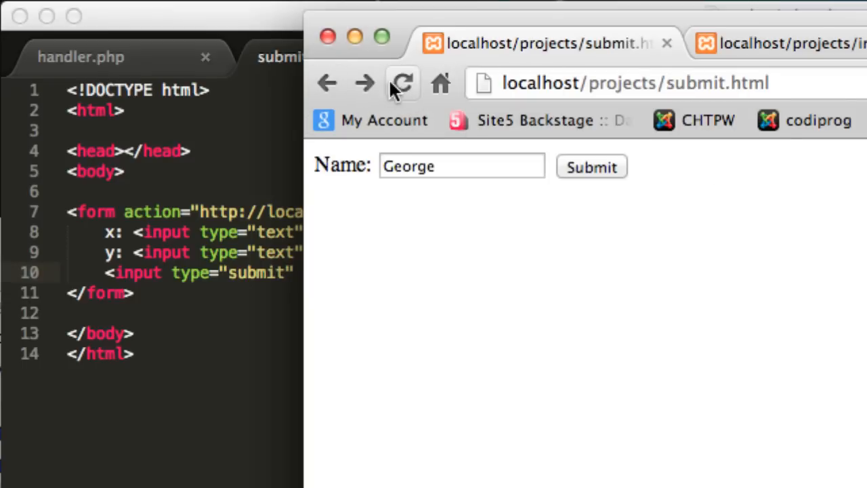
{"action": "left_click", "coordinate": [403, 83]}
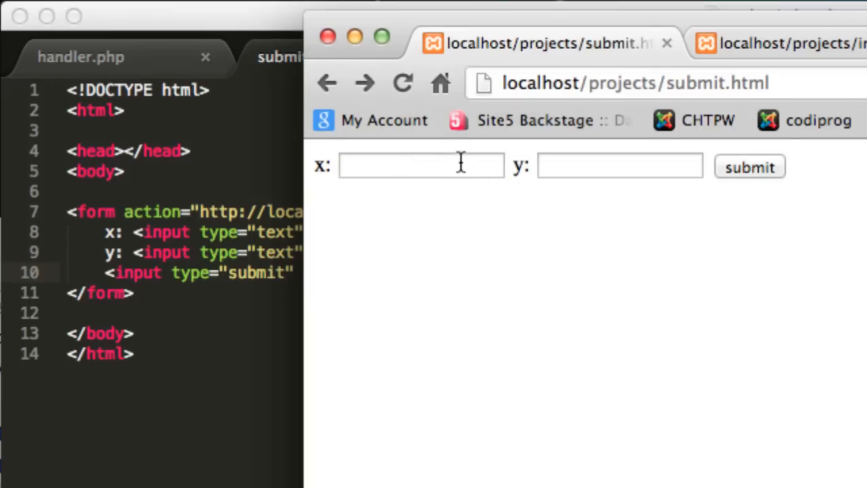
{"action": "left_click", "coordinate": [620, 167]}
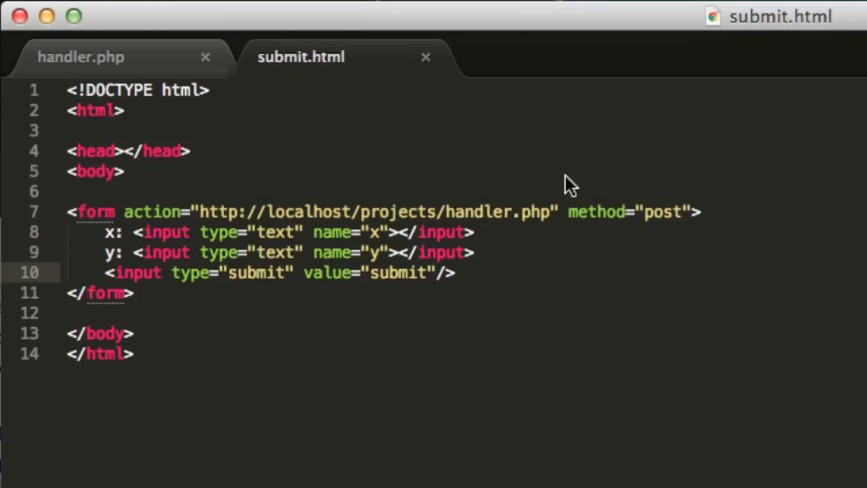
In handler.php, write $x_number = $_POST["x"]; on line 3
{"action": "left_click", "coordinate": [80, 57]}
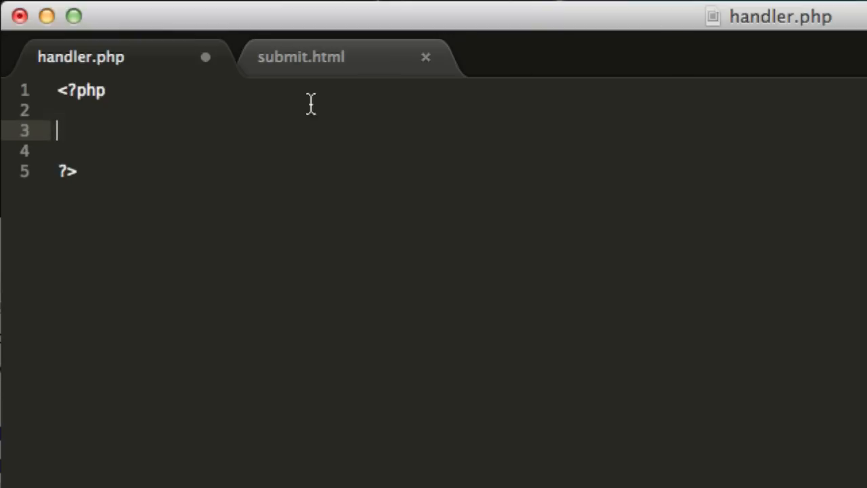
{"action": "type", "text": "$"}
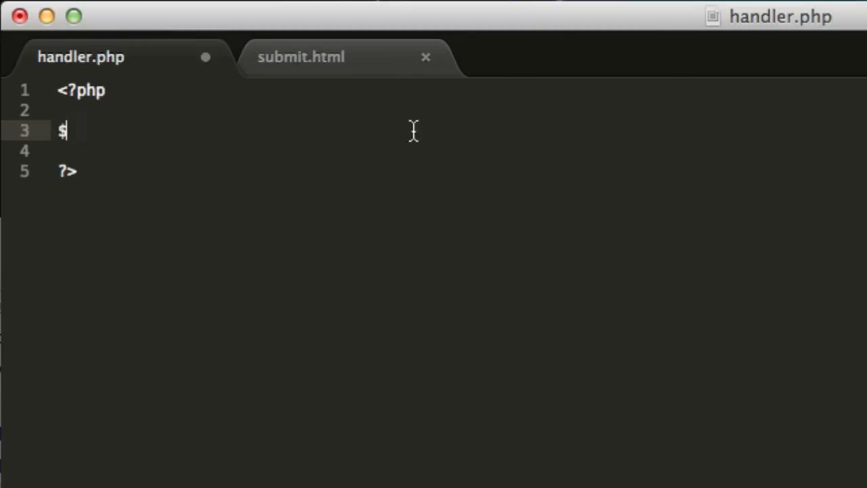
{"action": "mouse_move", "coordinate": [277, 150]}
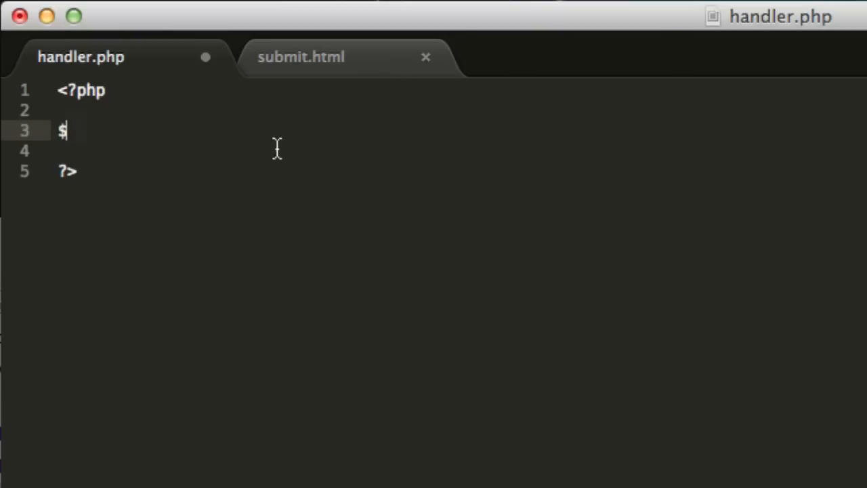
{"action": "mouse_move", "coordinate": [287, 129]}
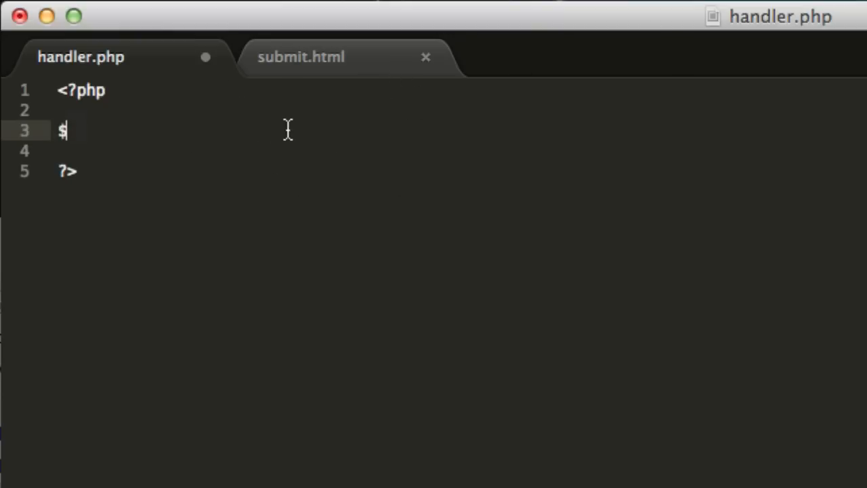
{"action": "type", "text": "x ="}
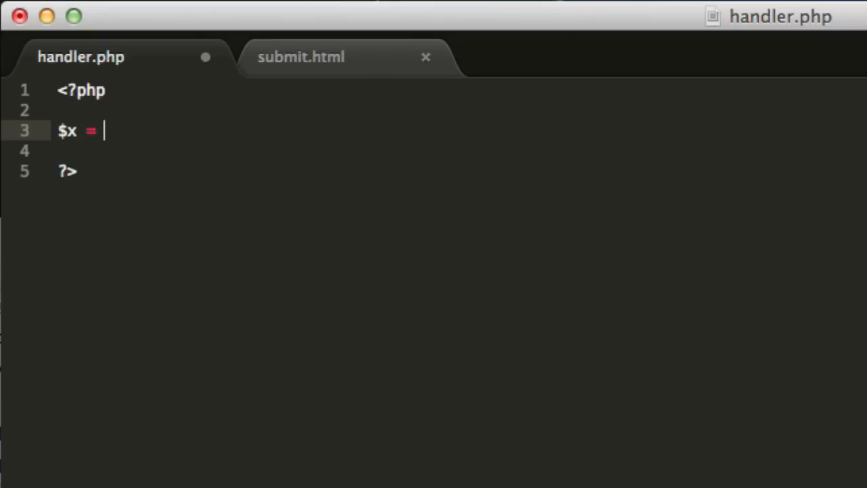
{"action": "type", "text": "$_"}
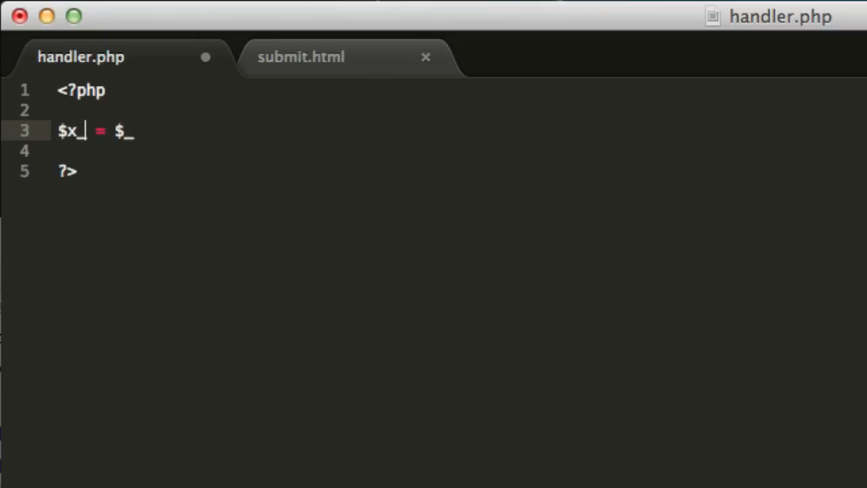
{"action": "type", "text": "num"}
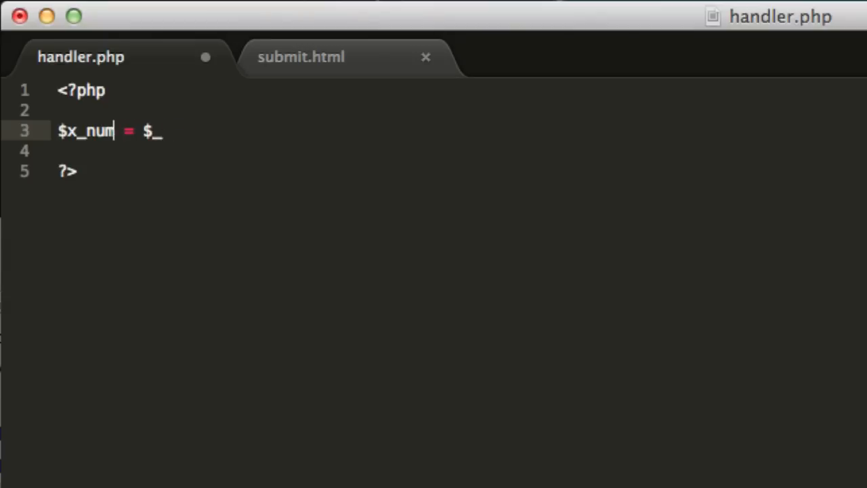
{"action": "type", "text": "ber"}
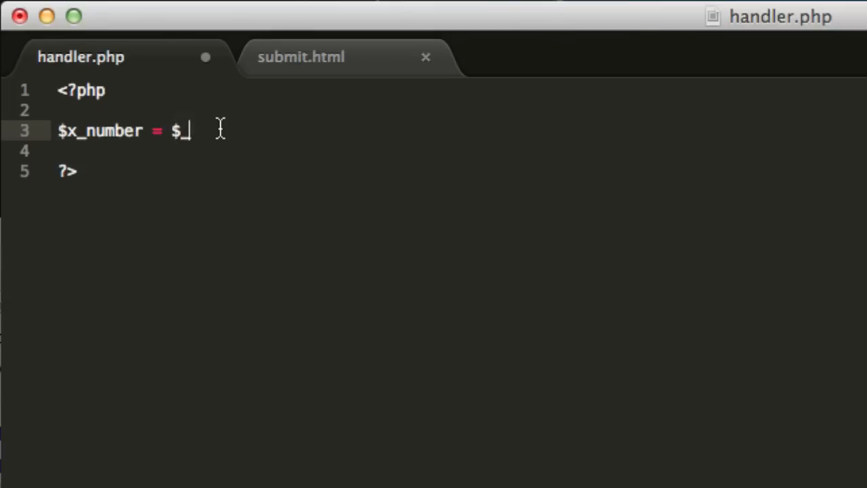
{"action": "type", "text": "POST[]"}
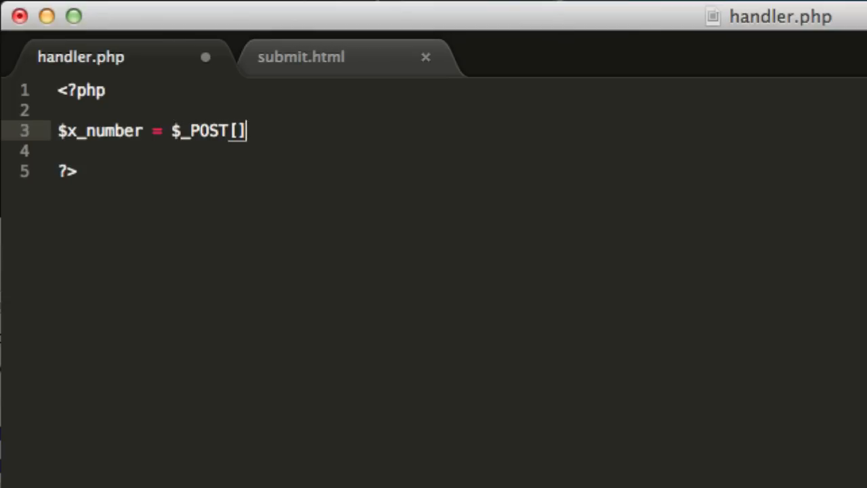
{"action": "mouse_move", "coordinate": [249, 135]}
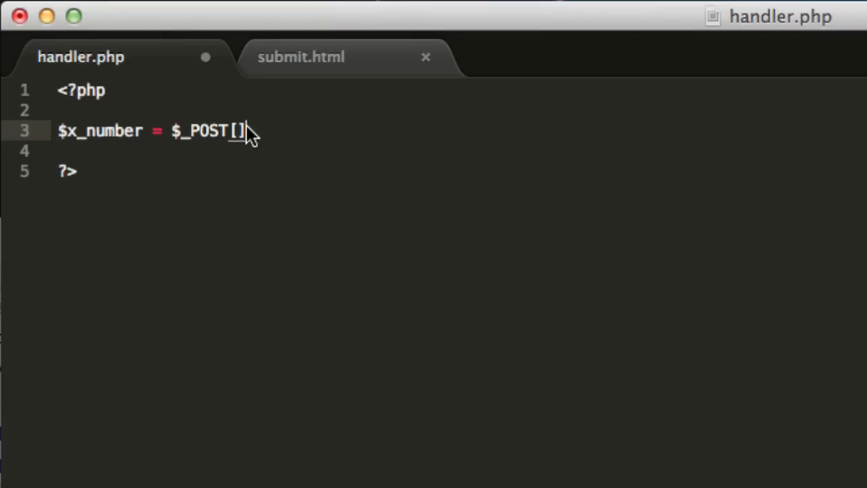
{"action": "type", "text": ";"}
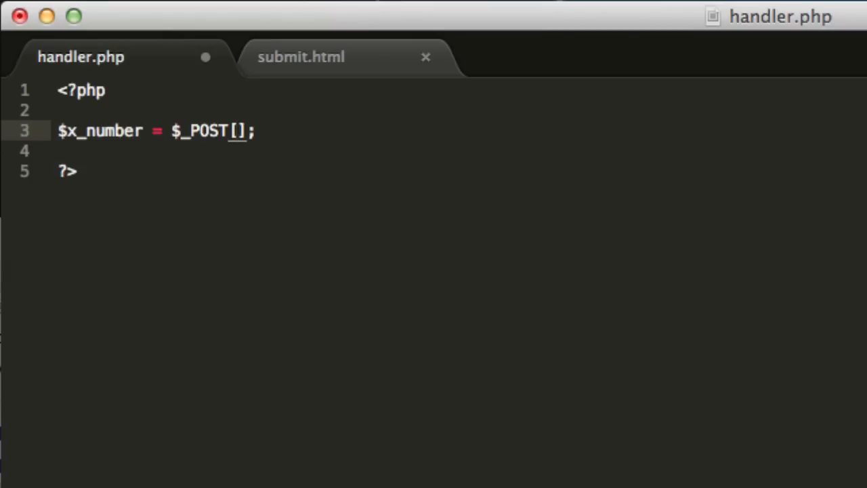
{"action": "type", "text": "\"\""}
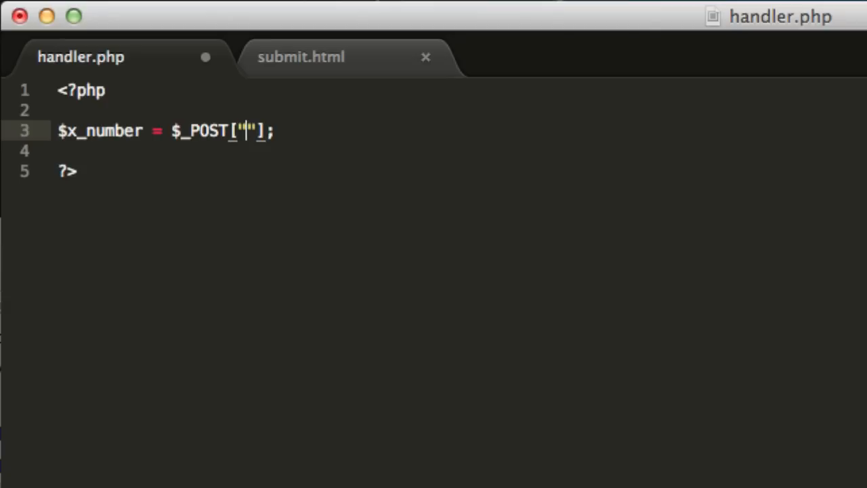
Check the field names in submit.html, then write $_y_number= $_POST["y"]; on line 4
{"action": "left_click", "coordinate": [304, 57]}
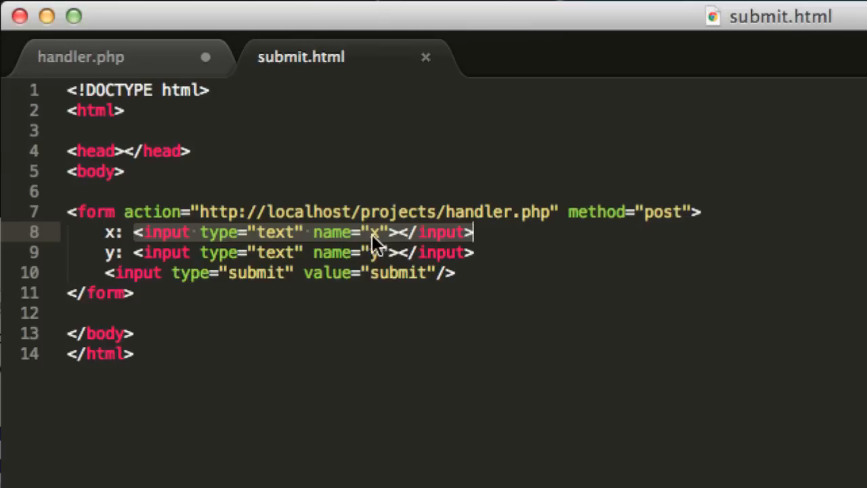
{"action": "left_click", "coordinate": [82, 58]}
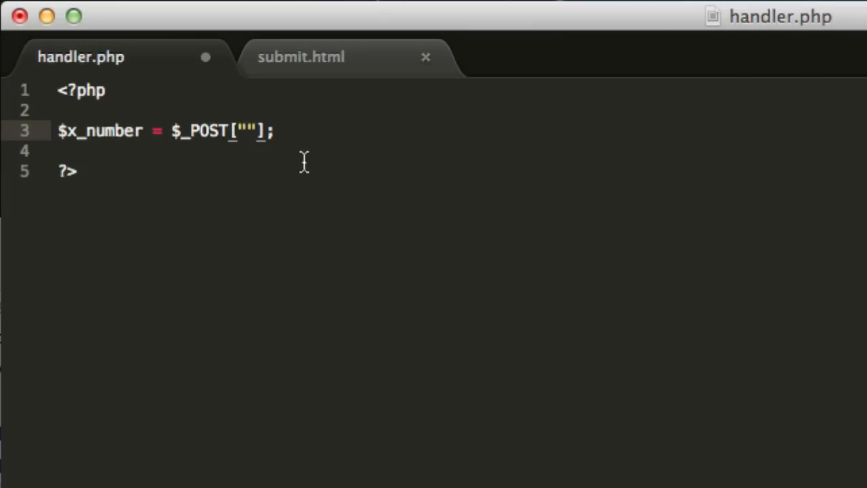
{"action": "type", "text": "x"}
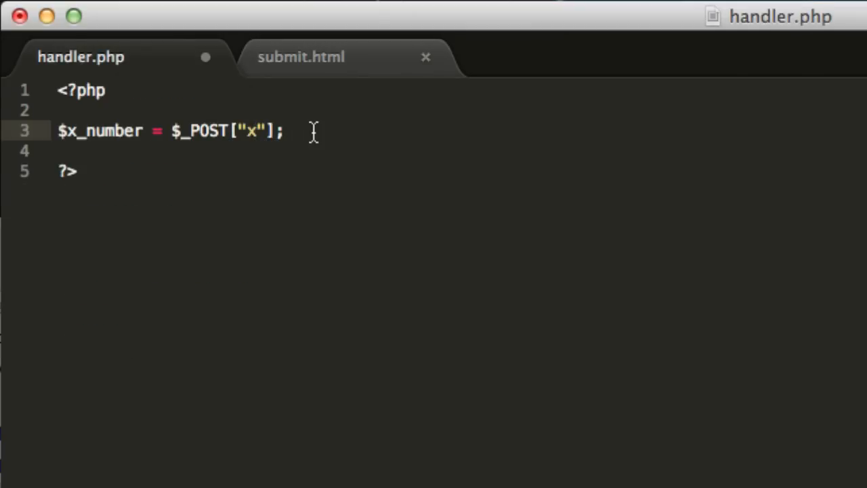
{"action": "type", "text": "$_"}
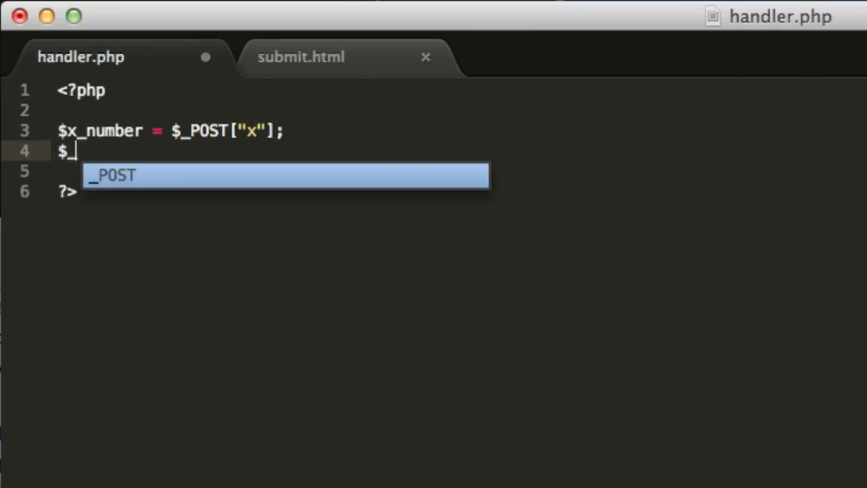
{"action": "type", "text": "y_nu"}
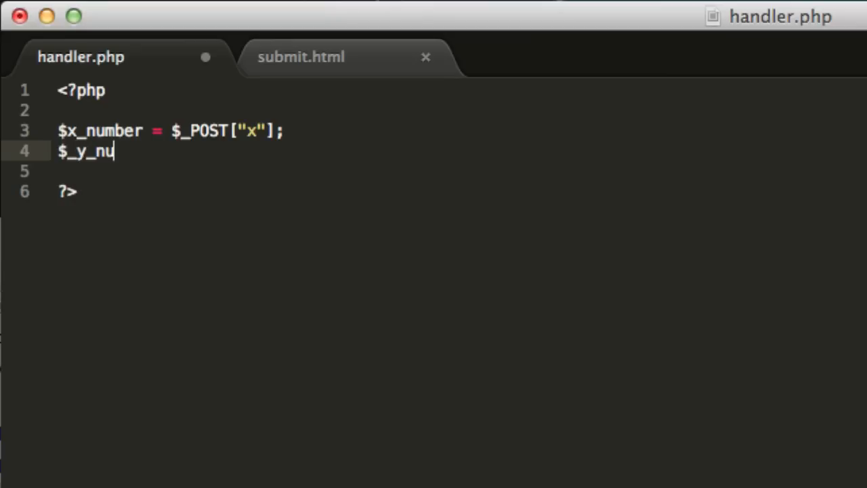
{"action": "type", "text": "mber="}
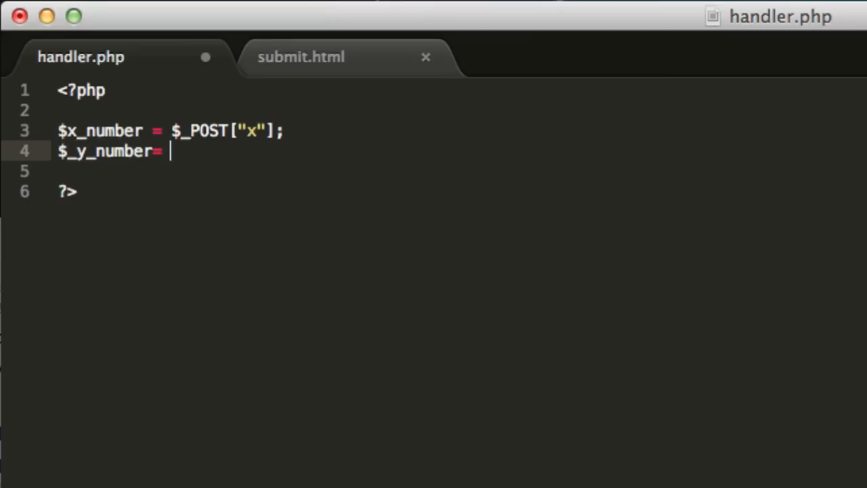
{"action": "type", "text": "$"}
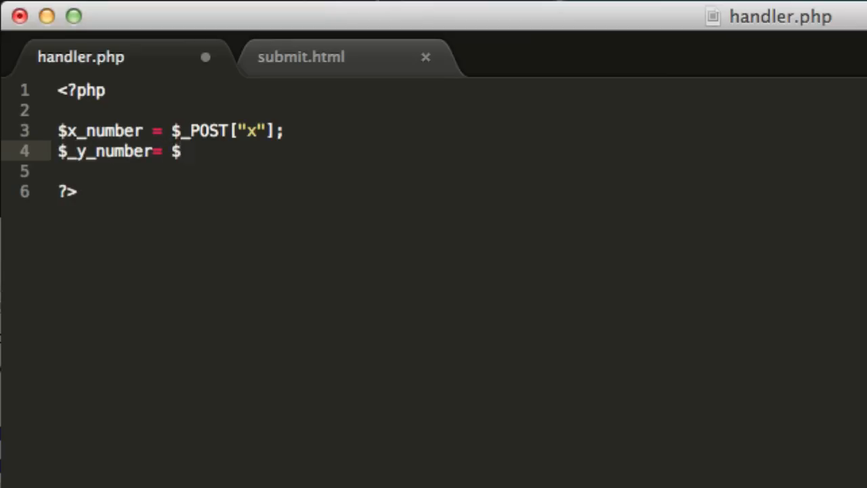
{"action": "type", "text": "_POST"}
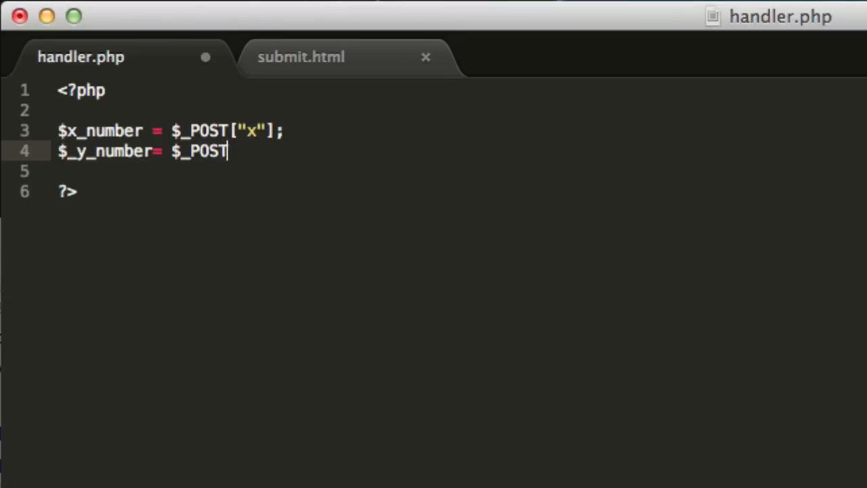
{"action": "type", "text": "[\"y\"];"}
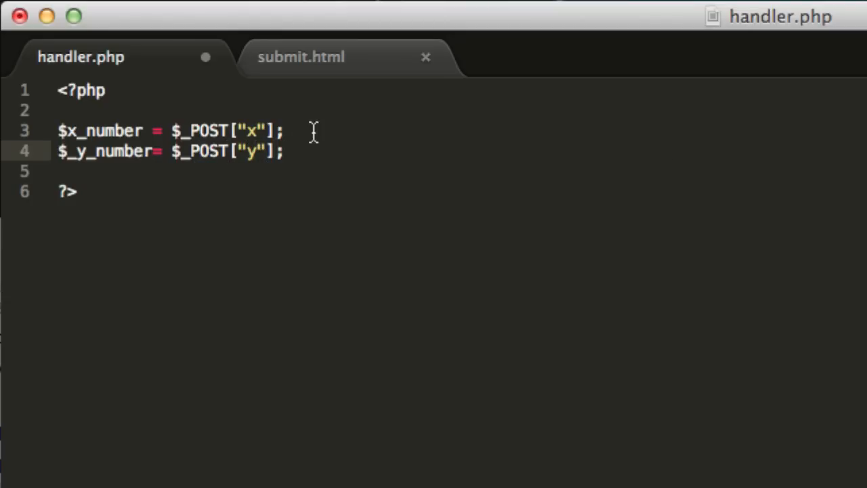
{"action": "left_click", "coordinate": [156, 151]}
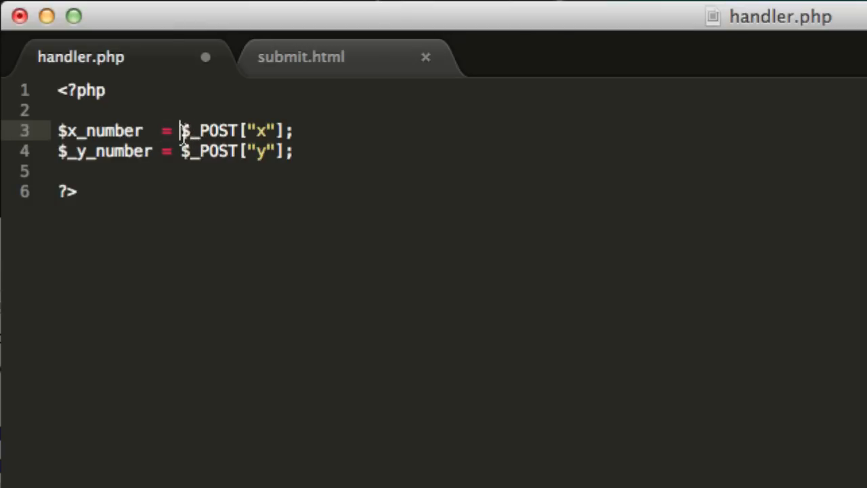
{"action": "mouse_move", "coordinate": [334, 132]}
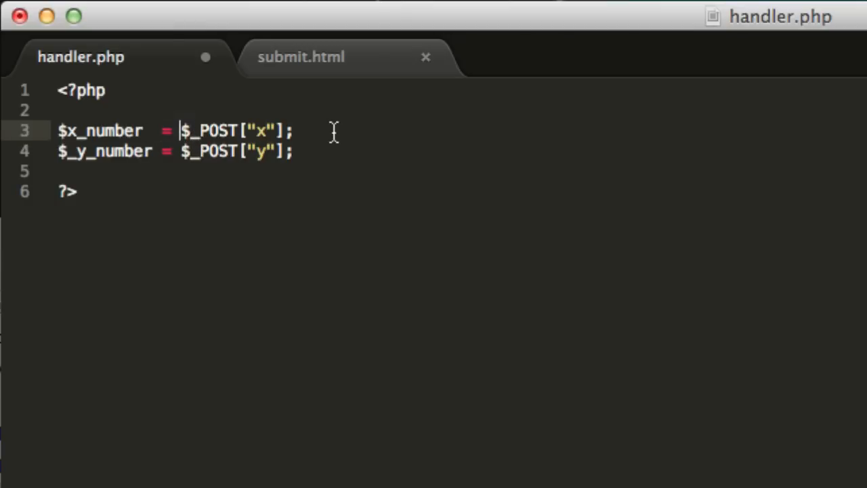
Insert (int) casts before both $_POST reads for x and y
{"action": "type", "text": "(int)"}
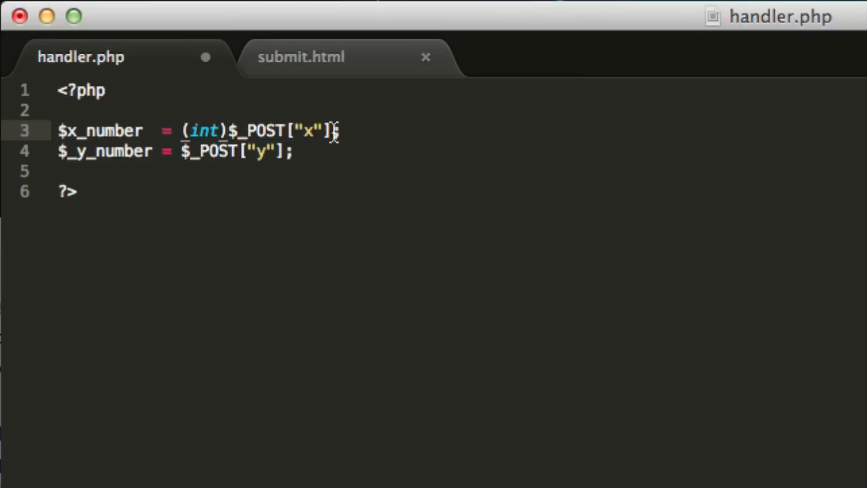
{"action": "type", "text": "("}
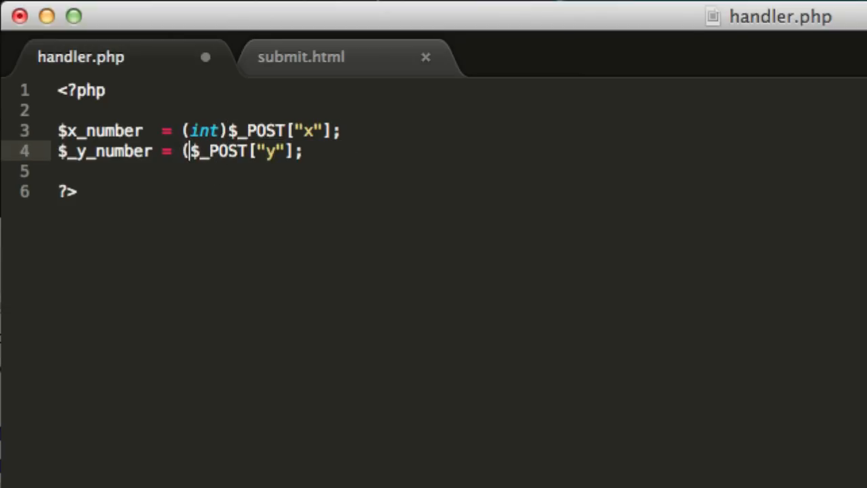
{"action": "type", "text": "int)"}
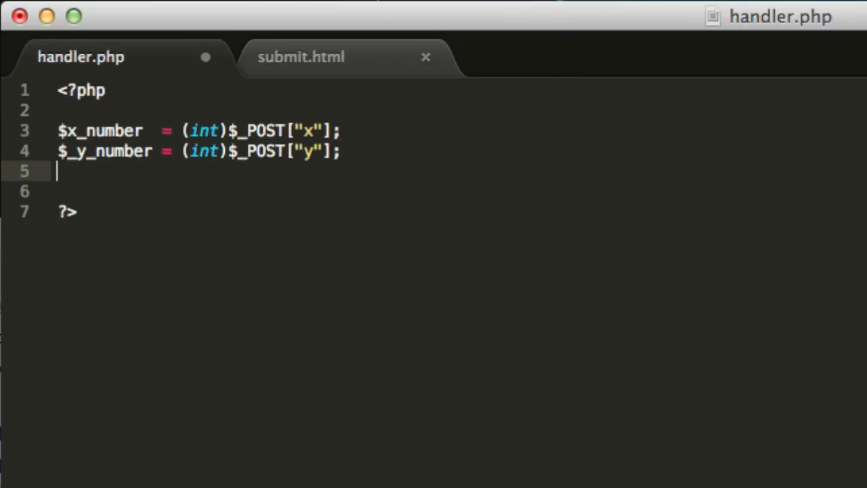
{"action": "left_click", "coordinate": [75, 150]}
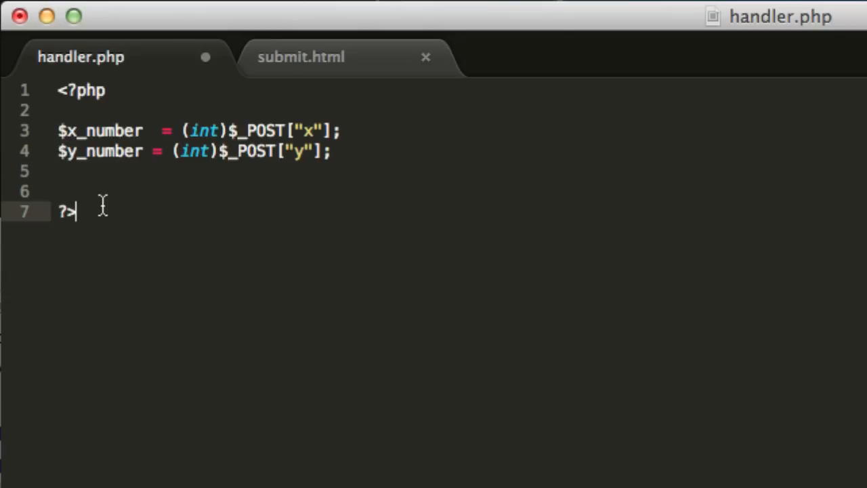
Write $result = $x_number+$y_number on line 6 of handler.php
{"action": "left_click", "coordinate": [60, 191]}
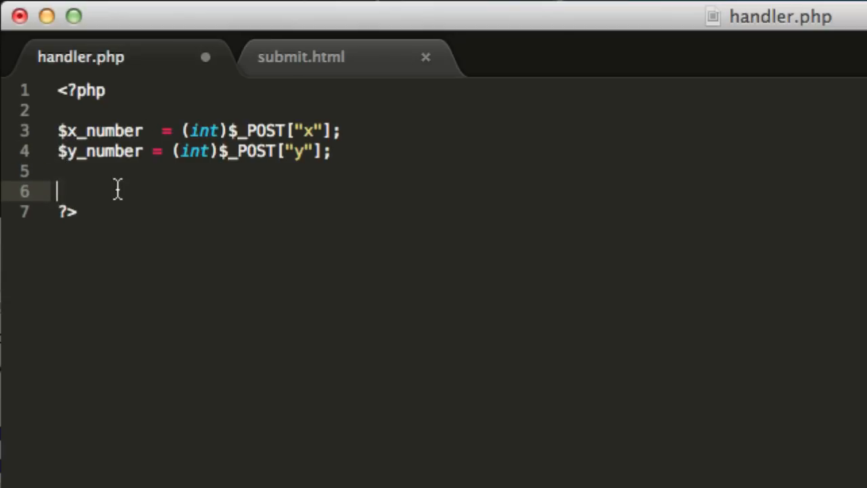
{"action": "type", "text": "$Result"}
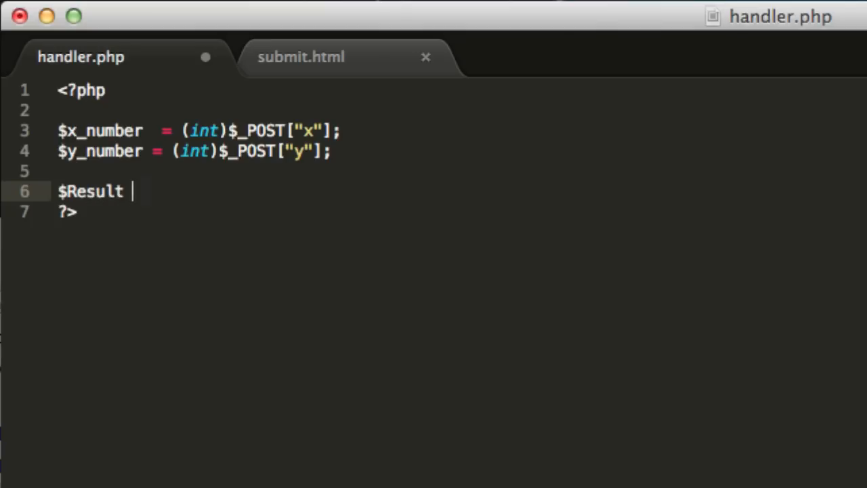
{"action": "type", "text": "="}
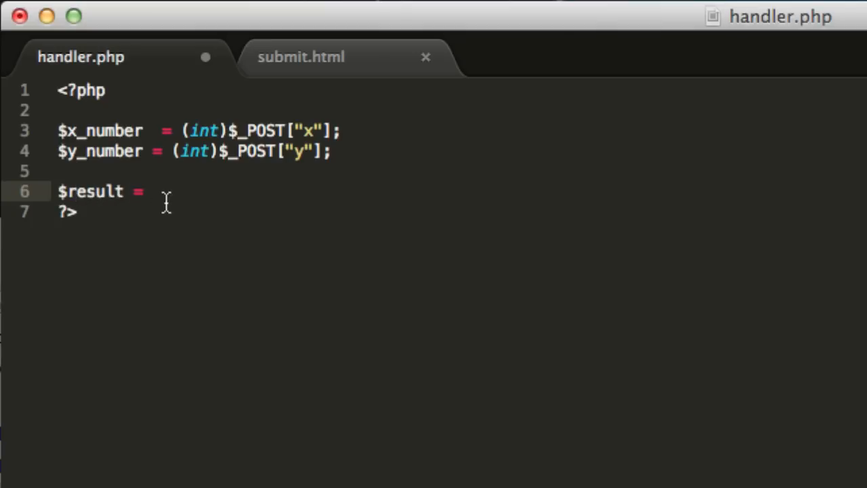
{"action": "type", "text": "$"}
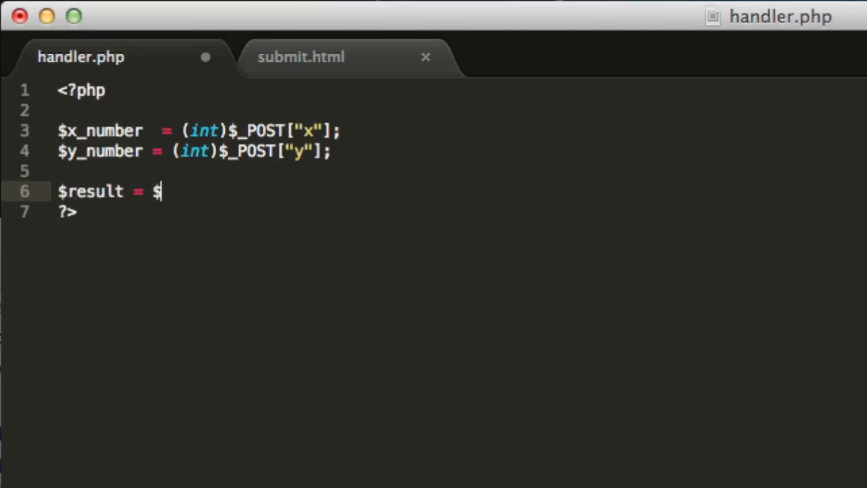
{"action": "type", "text": "x_number"}
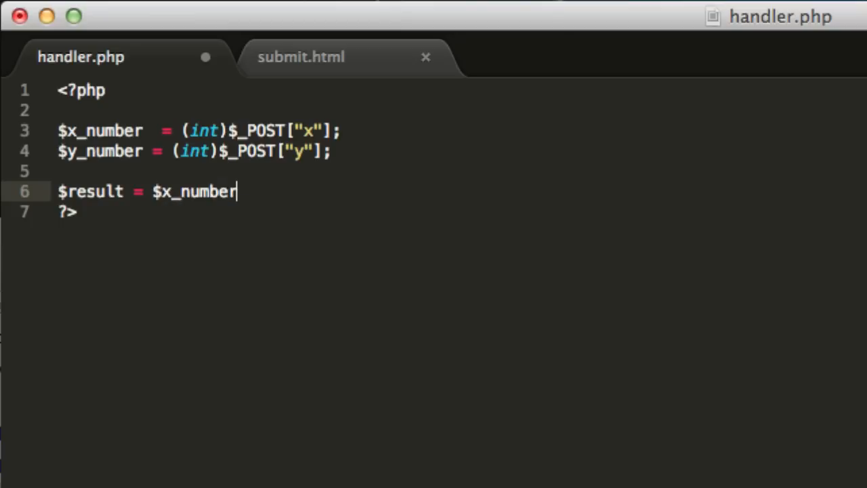
{"action": "type", "text": "+$"}
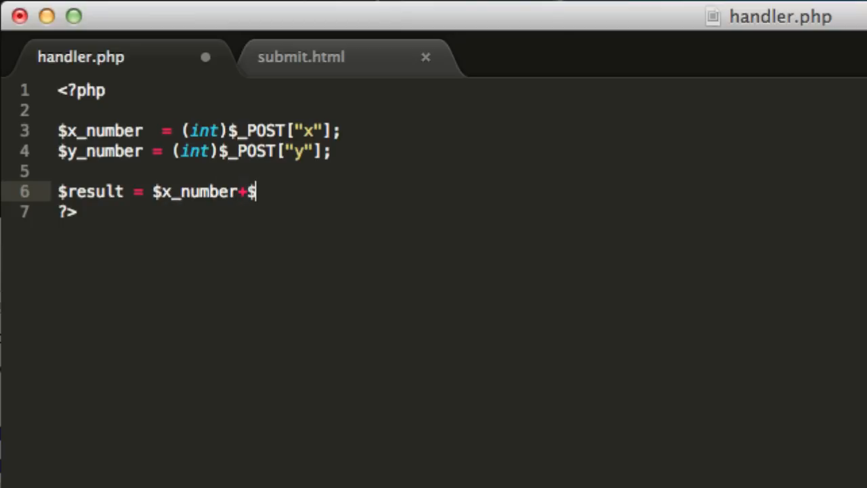
{"action": "type", "text": "y_number;"}
{"action": "type", "text": "echo"}
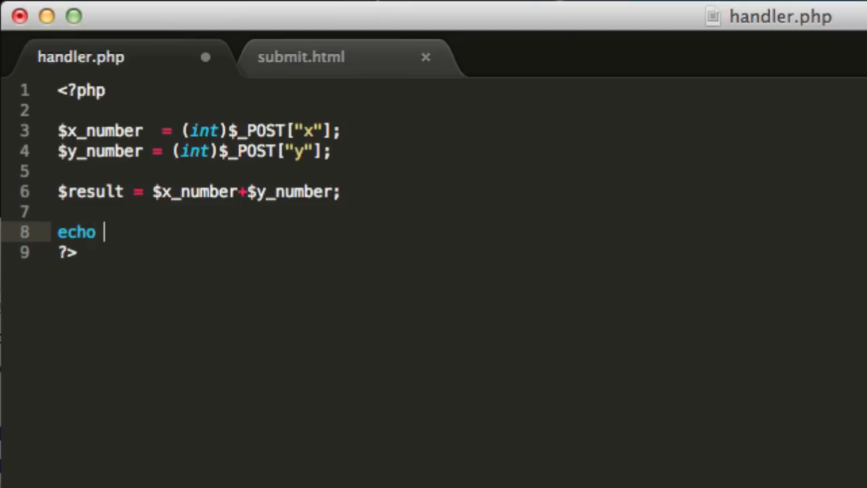
Echo "the result is ".$result; and save handler.php
{"action": "type", "text": "\"the re"}
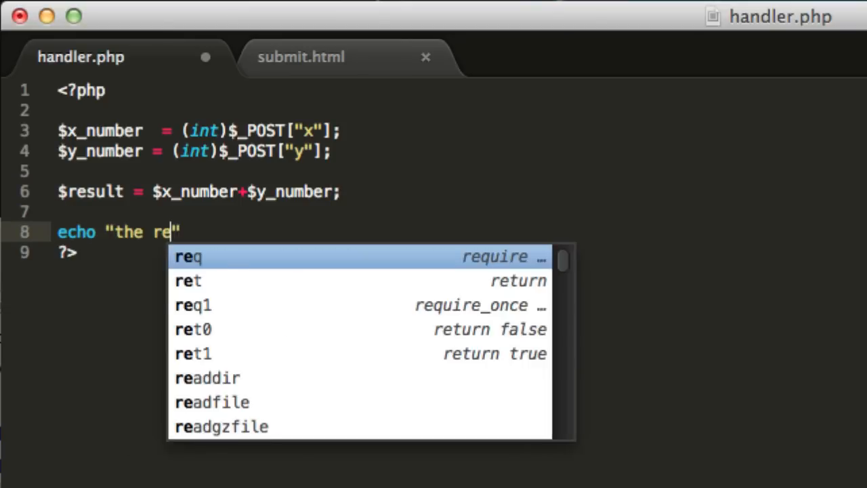
{"action": "type", "text": "sult is"}
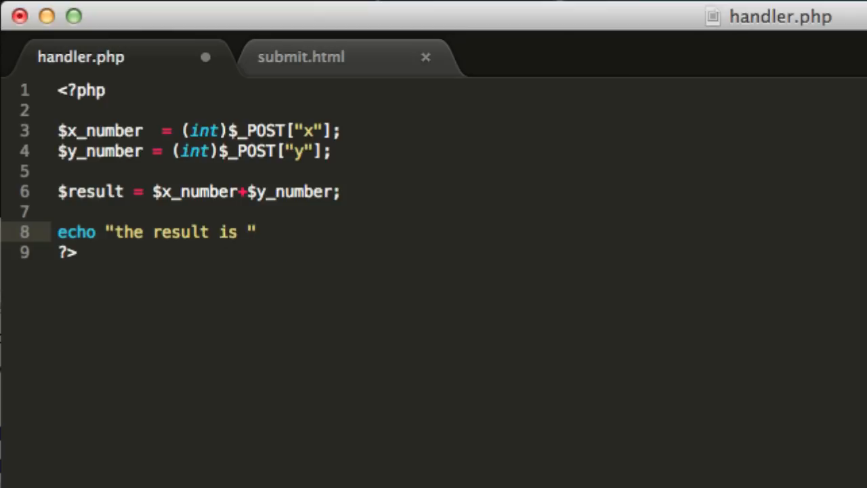
{"action": "type", "text": ".$result;"}
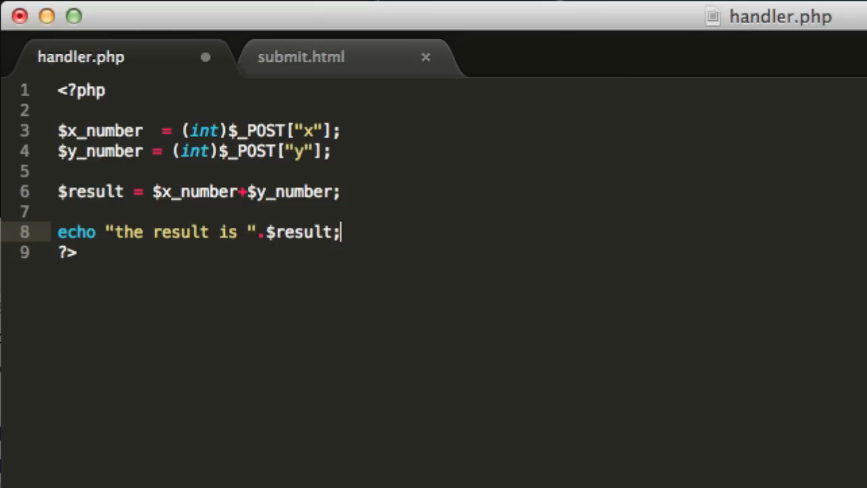
{"action": "key", "text": "cmd+s"}
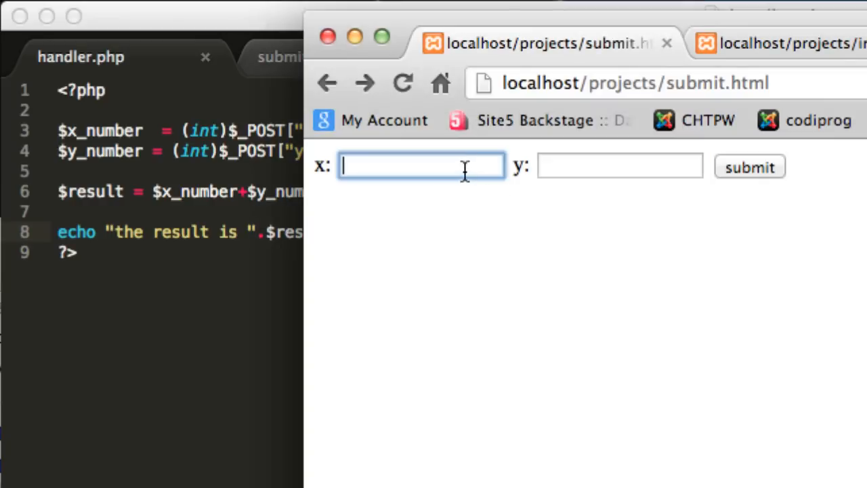
Enter 45 as the x value and move to the y field
{"action": "type", "text": "45"}
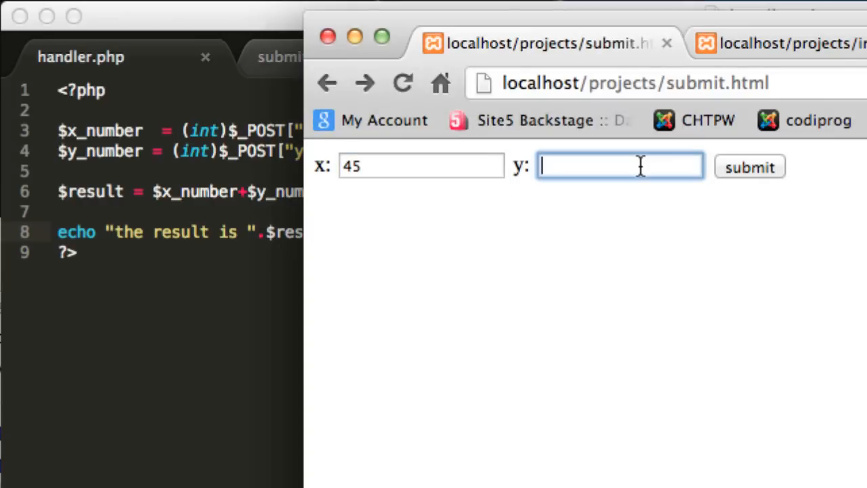
{"action": "left_click", "coordinate": [750, 167]}
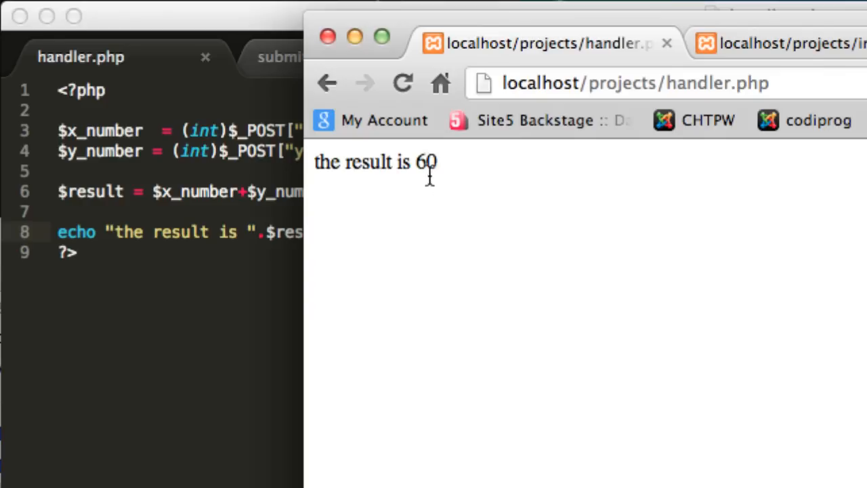
{"action": "mouse_move", "coordinate": [467, 183]}
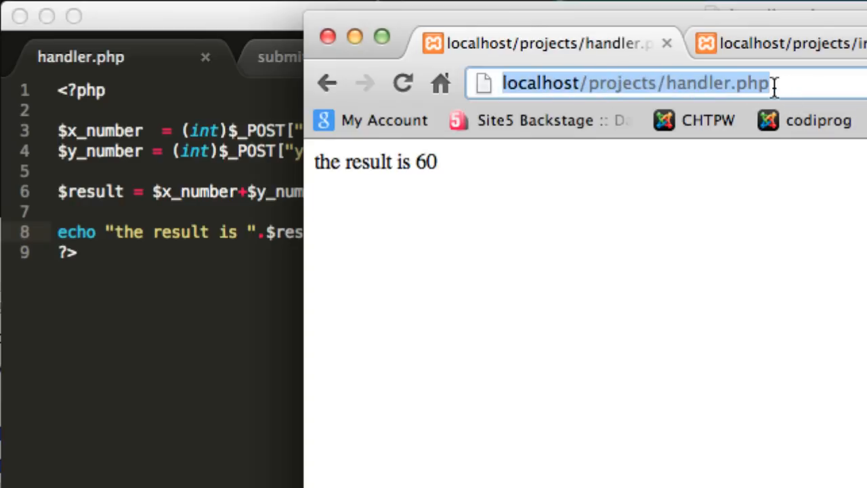
{"action": "mouse_move", "coordinate": [674, 95]}
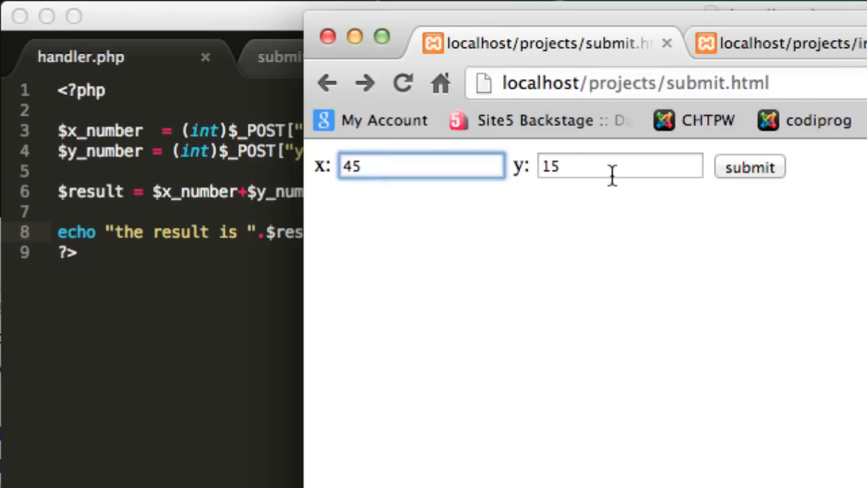
Change x from 45 to 4 and resubmit the form
{"action": "left_click", "coordinate": [423, 164]}
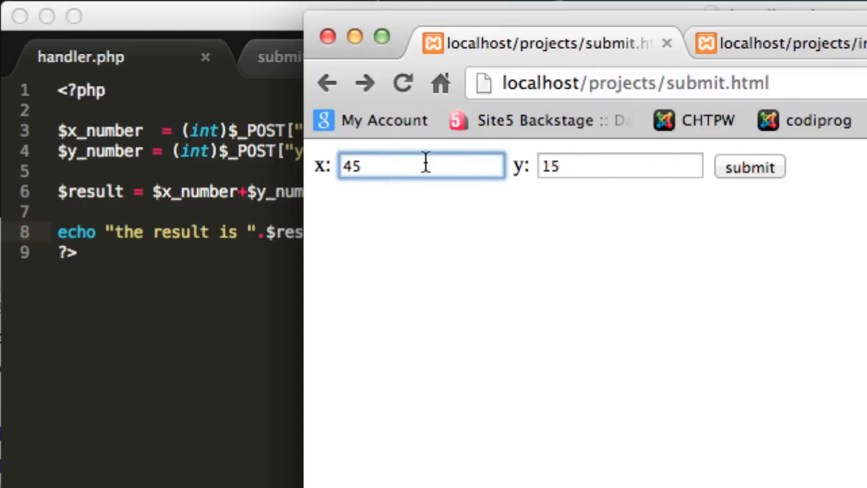
{"action": "key", "text": "Backspace"}
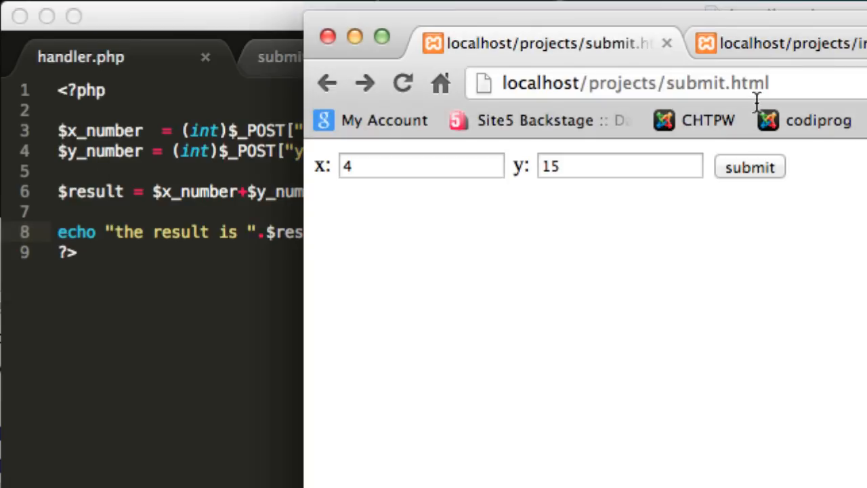
{"action": "left_click", "coordinate": [641, 83]}
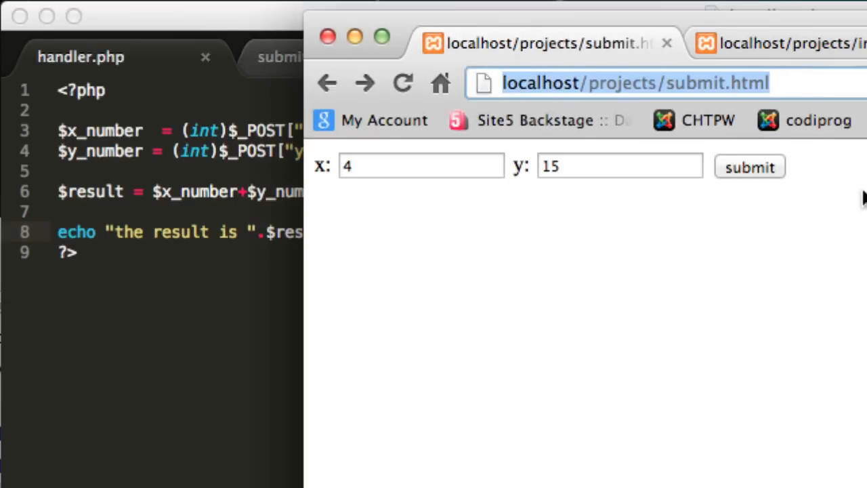
{"action": "left_click", "coordinate": [750, 167]}
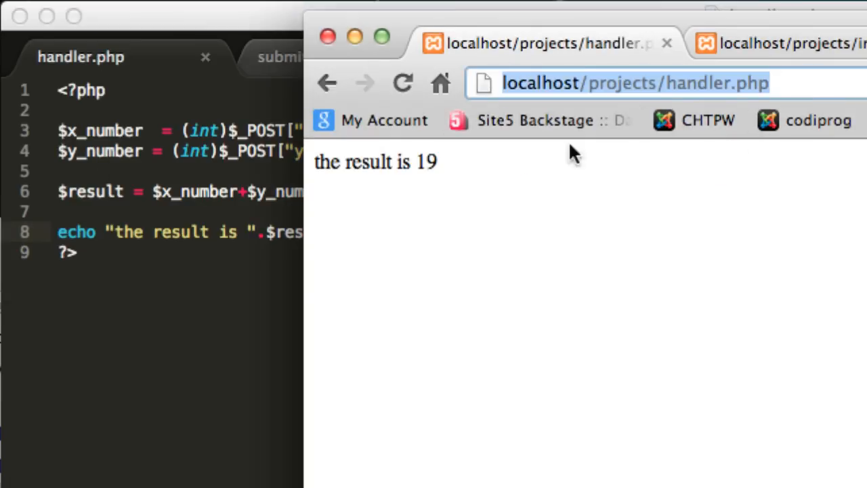
{"action": "mouse_move", "coordinate": [434, 163]}
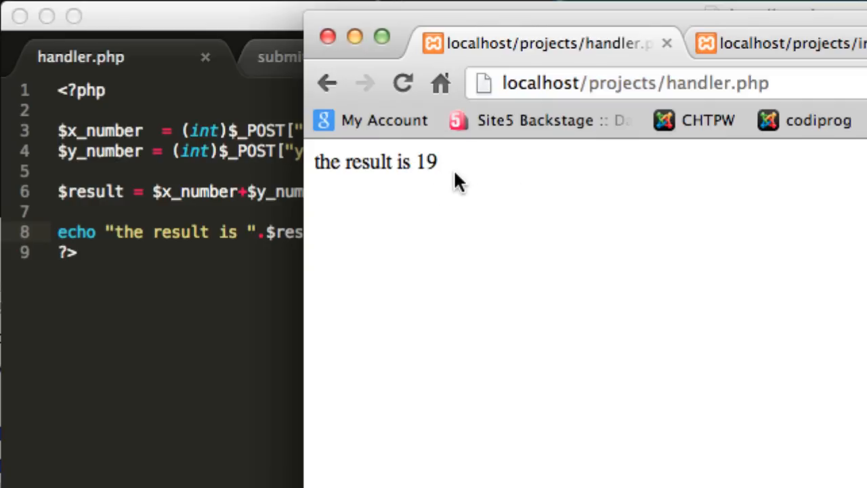
{"action": "mouse_move", "coordinate": [443, 179]}
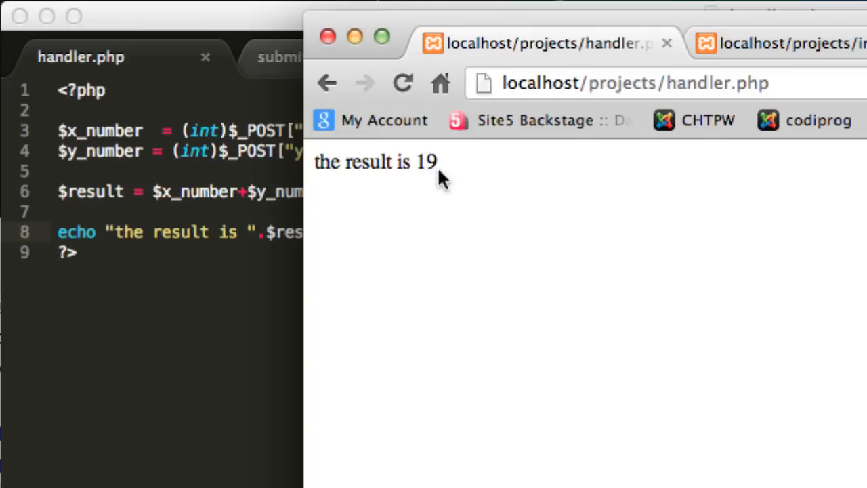
{"action": "mouse_move", "coordinate": [437, 168]}
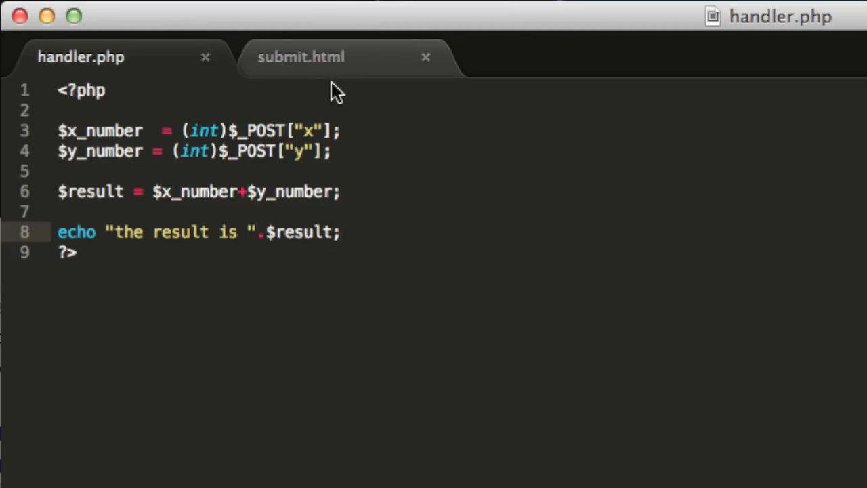
Select the y input line in submit.html and flip between it and handler.php to compare
{"action": "left_click", "coordinate": [301, 57]}
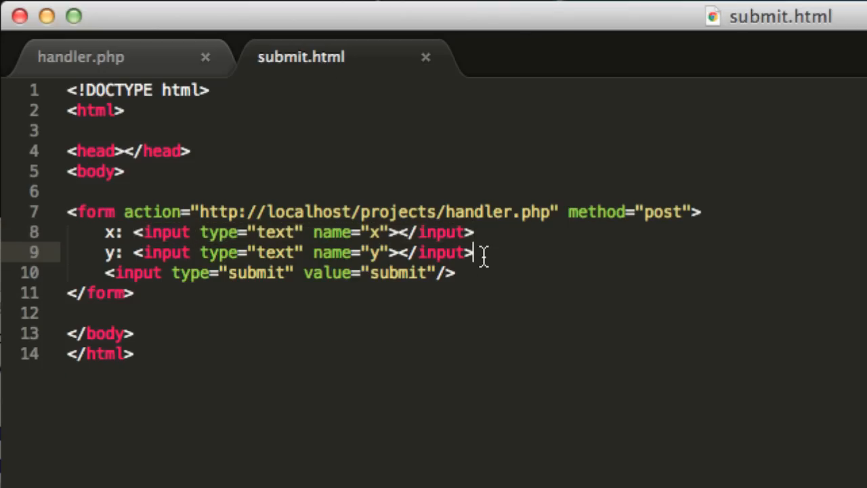
{"action": "left_click_drag", "start_coordinate": [474, 252], "coordinate": [136, 252]}
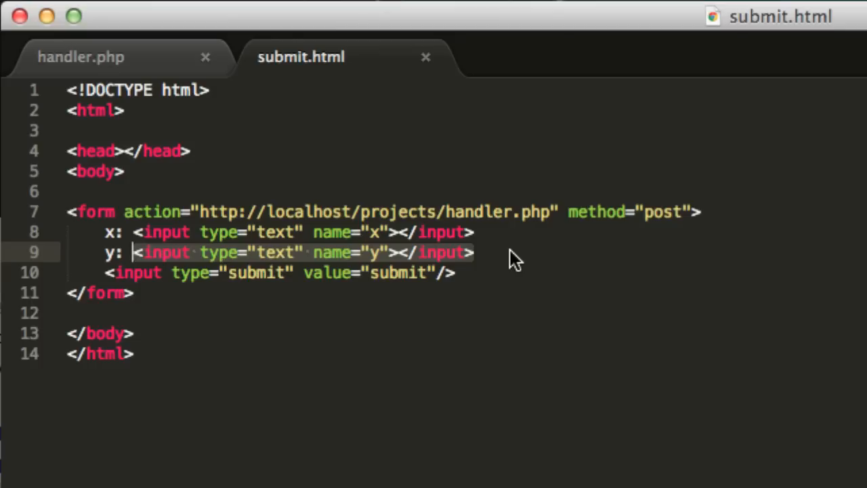
{"action": "left_click", "coordinate": [80, 57]}
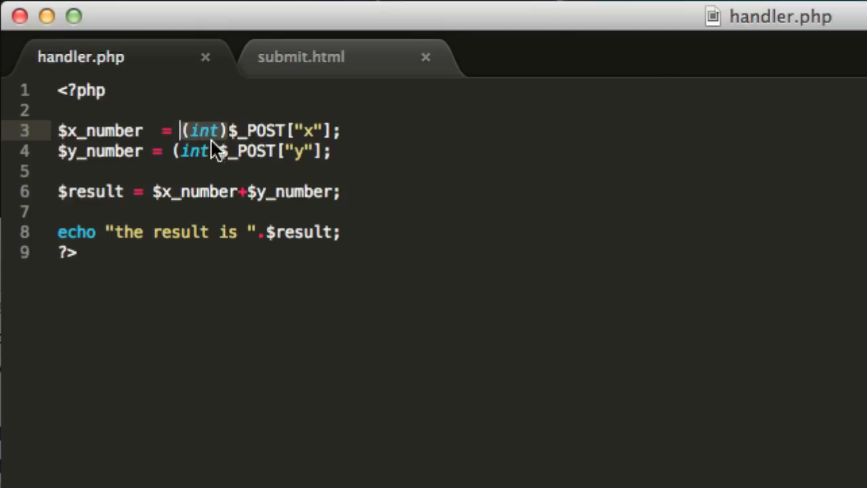
{"action": "mouse_move", "coordinate": [216, 143]}
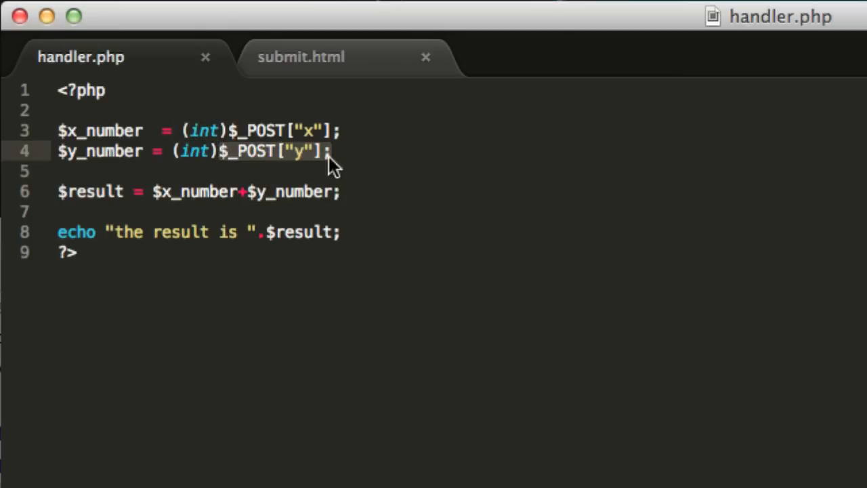
{"action": "left_click", "coordinate": [302, 57]}
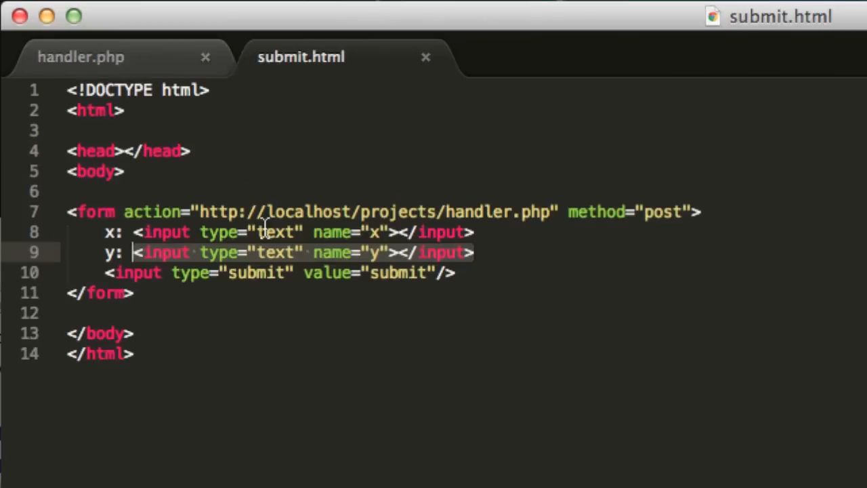
{"action": "left_click", "coordinate": [80, 58]}
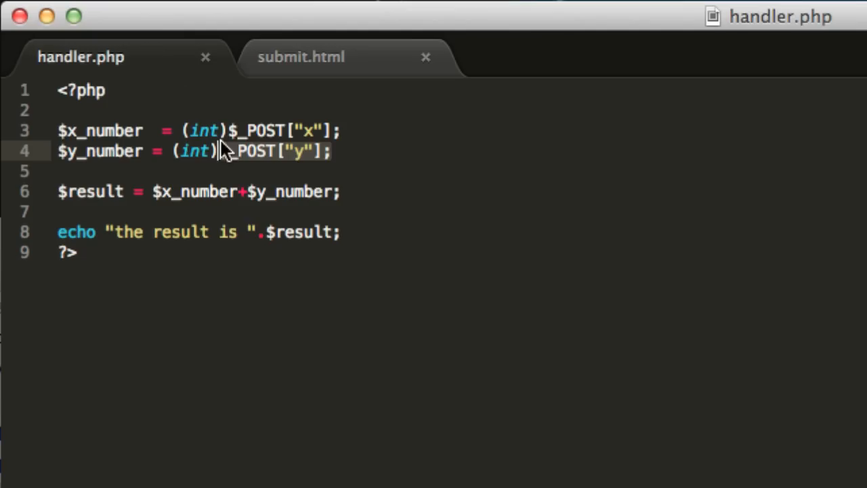
{"action": "left_click", "coordinate": [300, 57]}
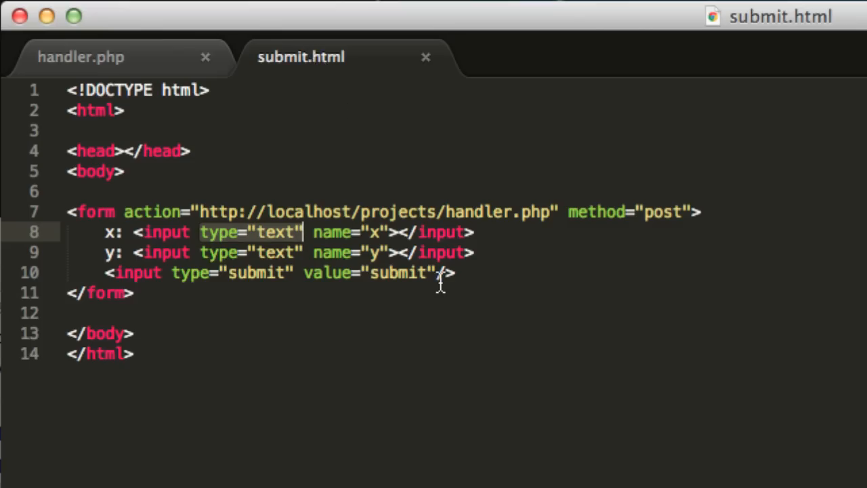